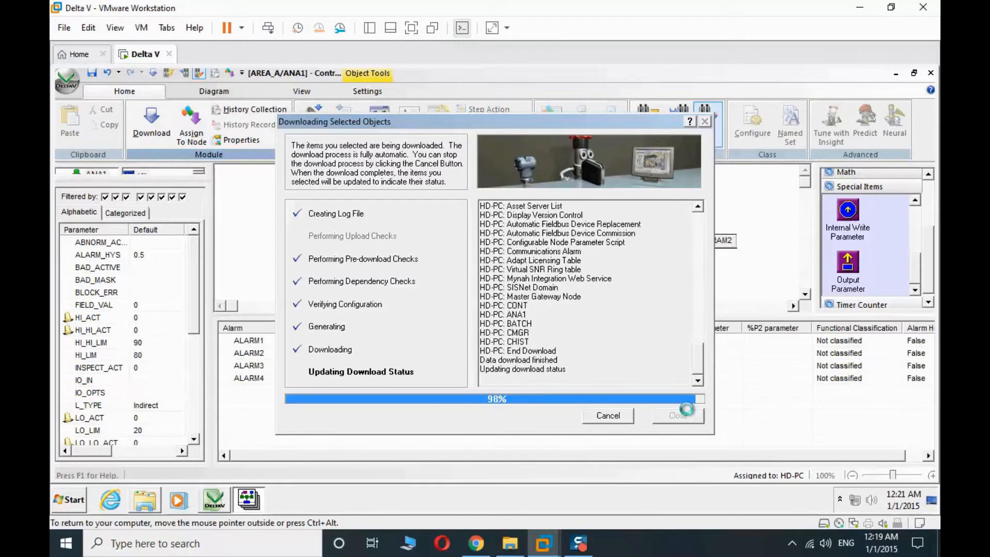
Dismiss the completed ANA1 download and bring the module diagram On-Line
click(678, 415)
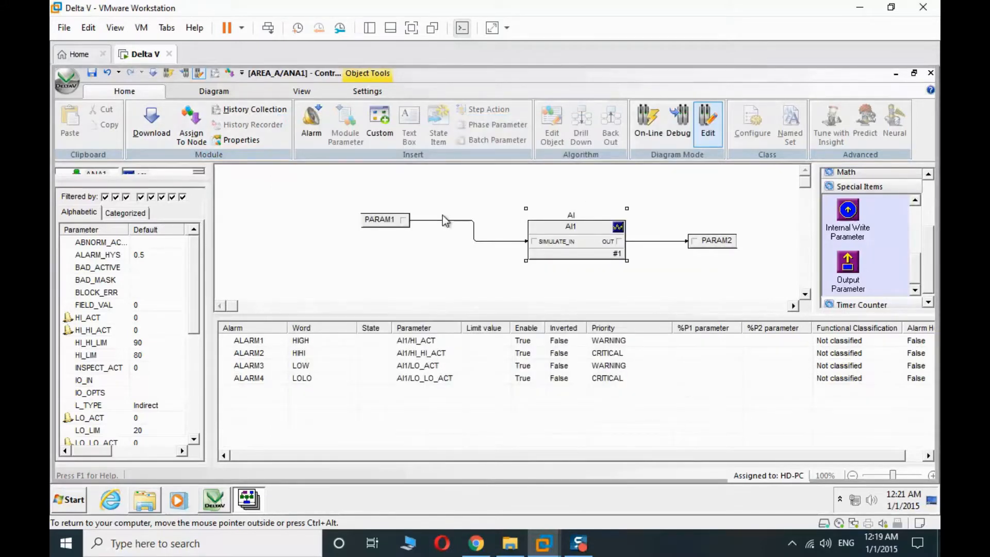
click(648, 120)
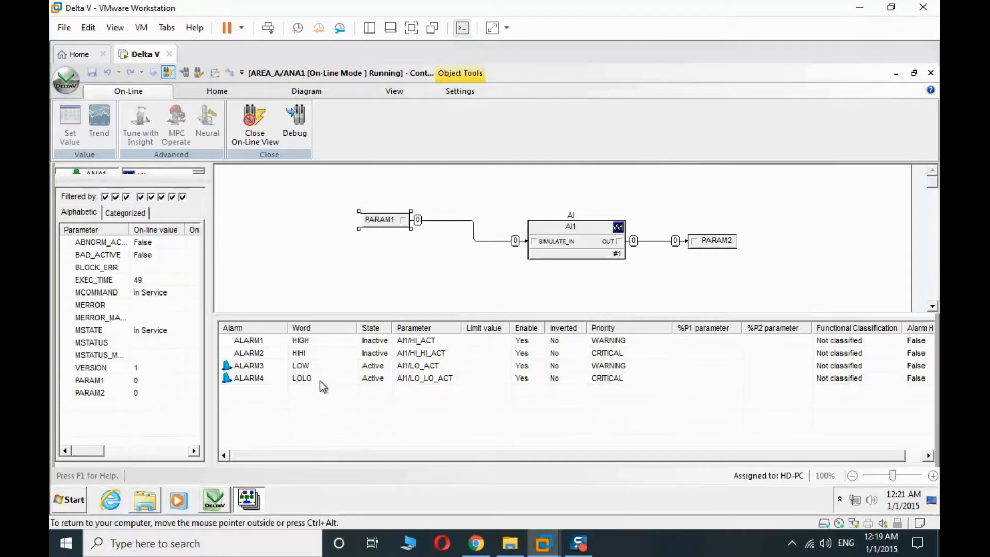
Inspect PARAM1 in its properties dialog, then enter 50 while leaving the online view
double_click(89, 379)
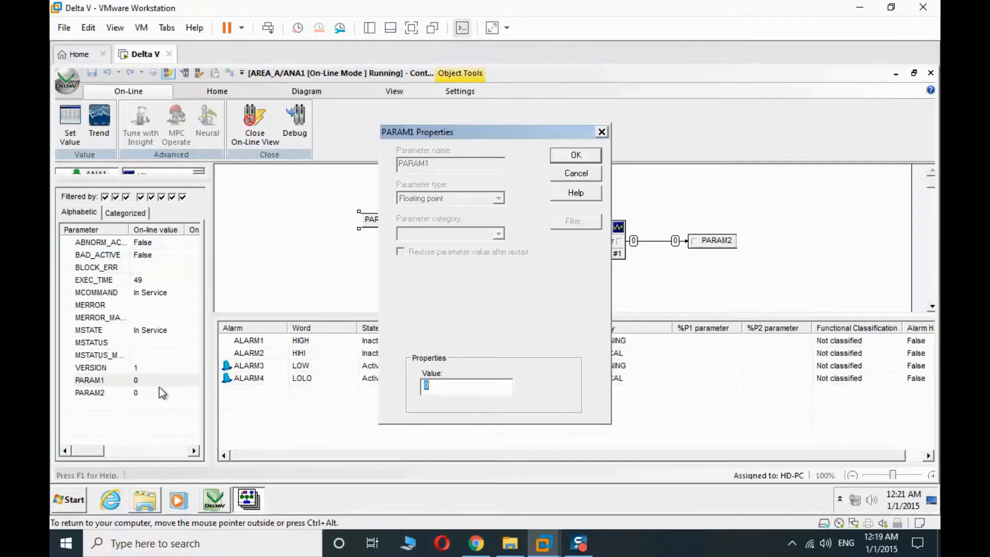
click(575, 155)
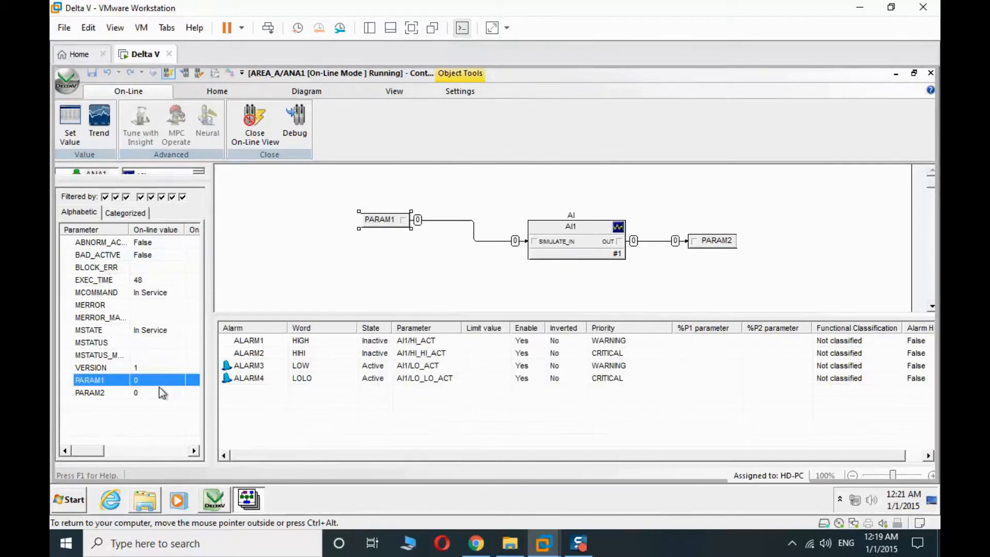
text(50)
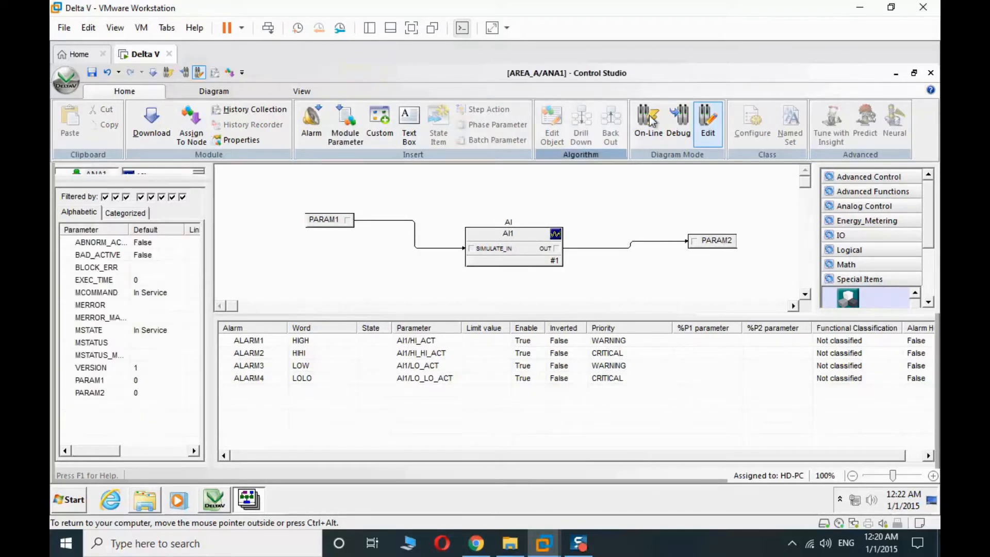
Bring ANA1 online and raise PARAM1 to 82, activating the HIGH alarm ALARM1
click(647, 120)
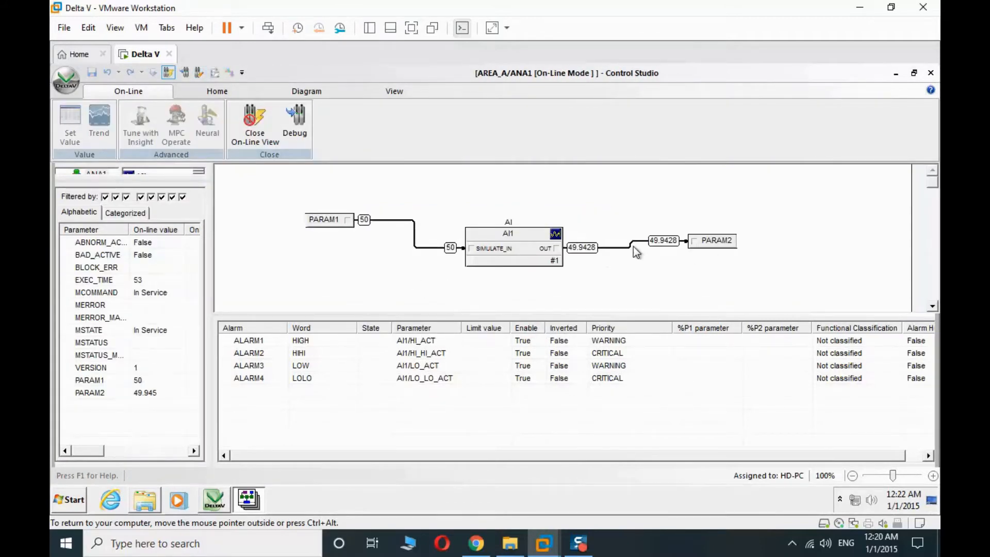
click(90, 379)
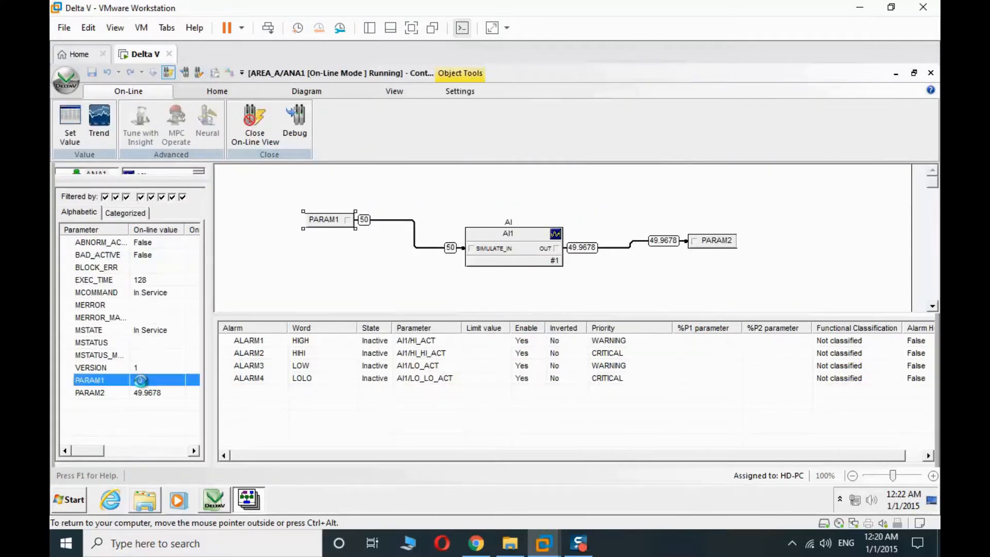
double_click(89, 380)
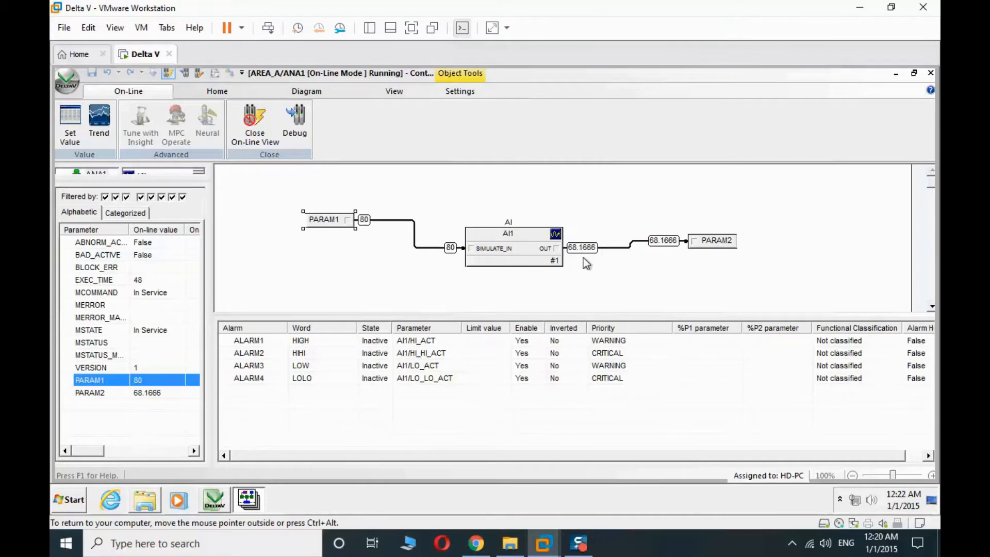
mouse_move(459, 245)
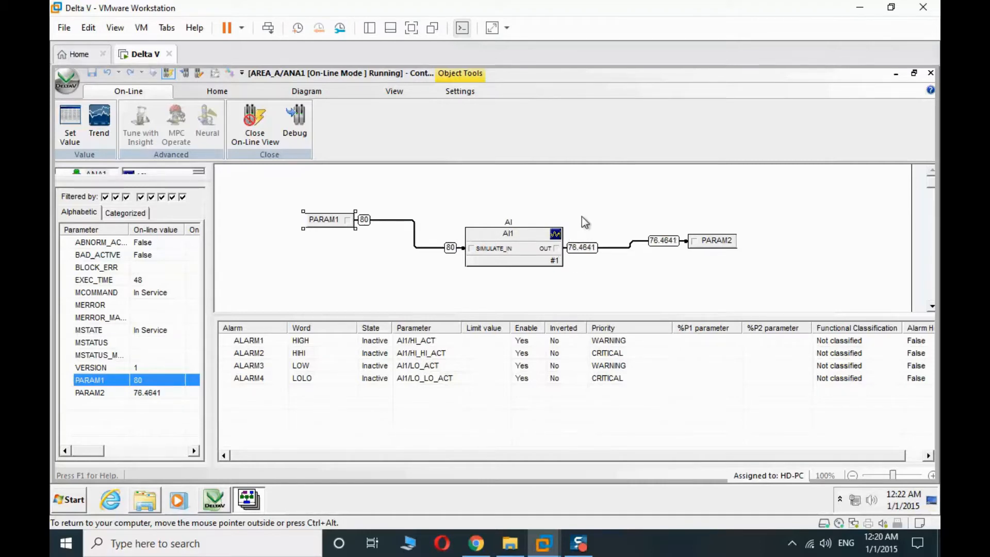
mouse_move(443, 145)
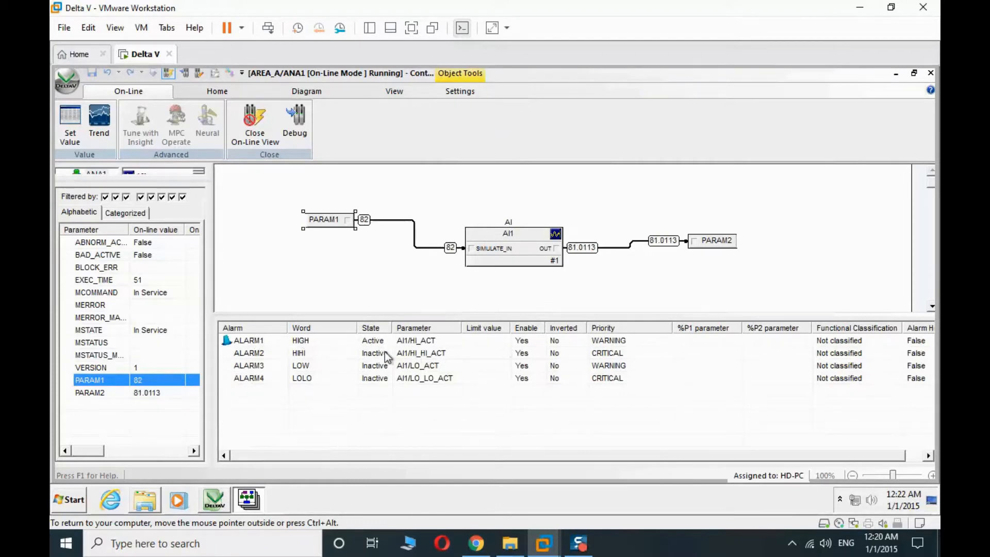
click(248, 340)
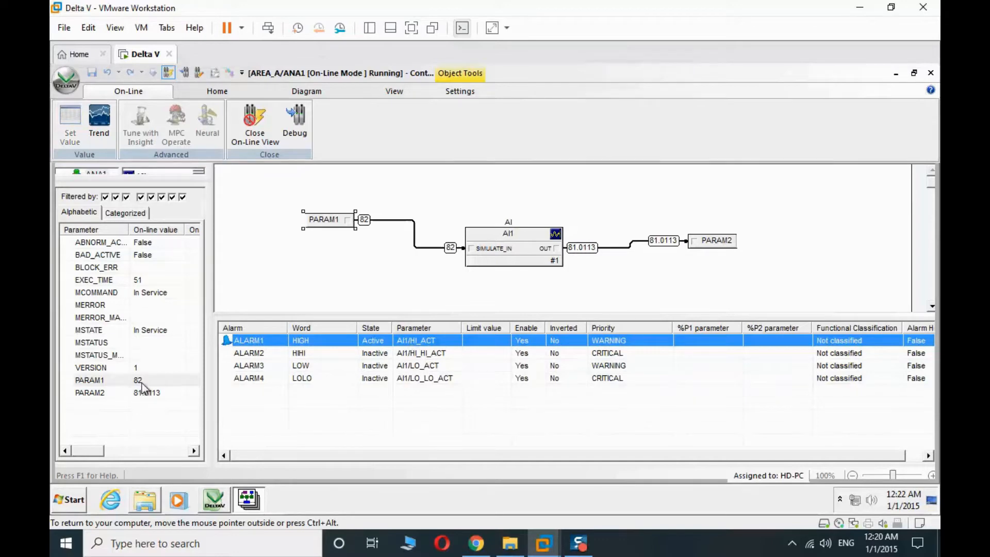
click(89, 380)
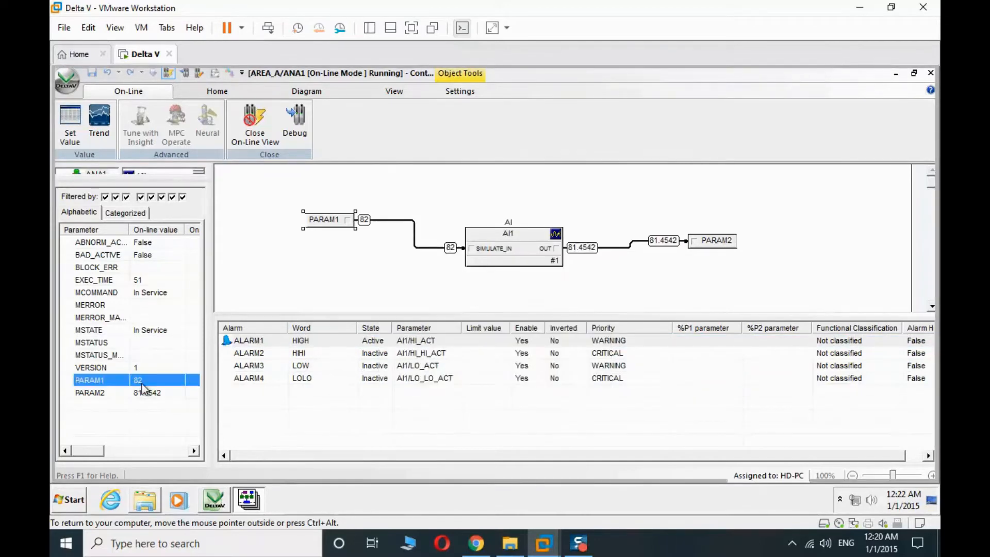
mouse_move(297, 368)
text(95)
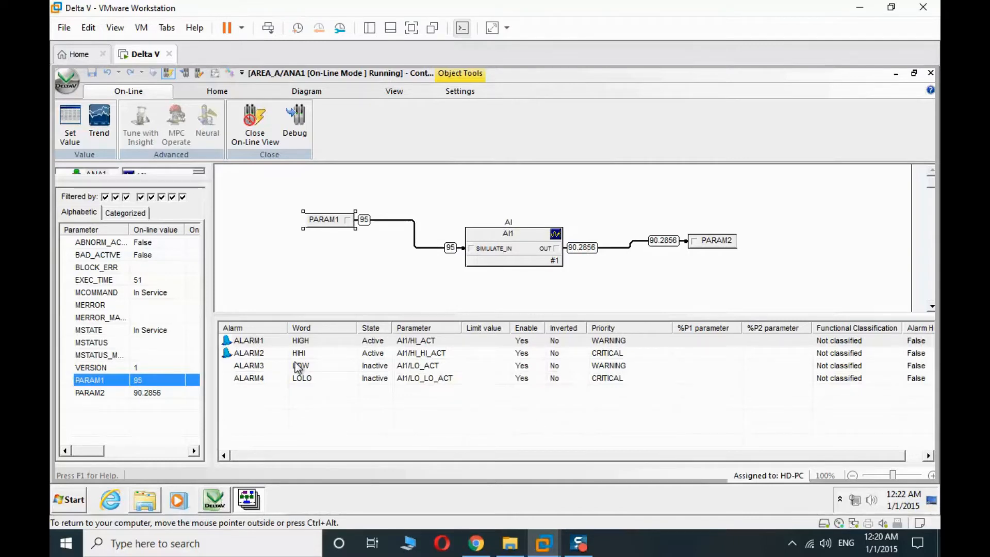
mouse_move(412, 28)
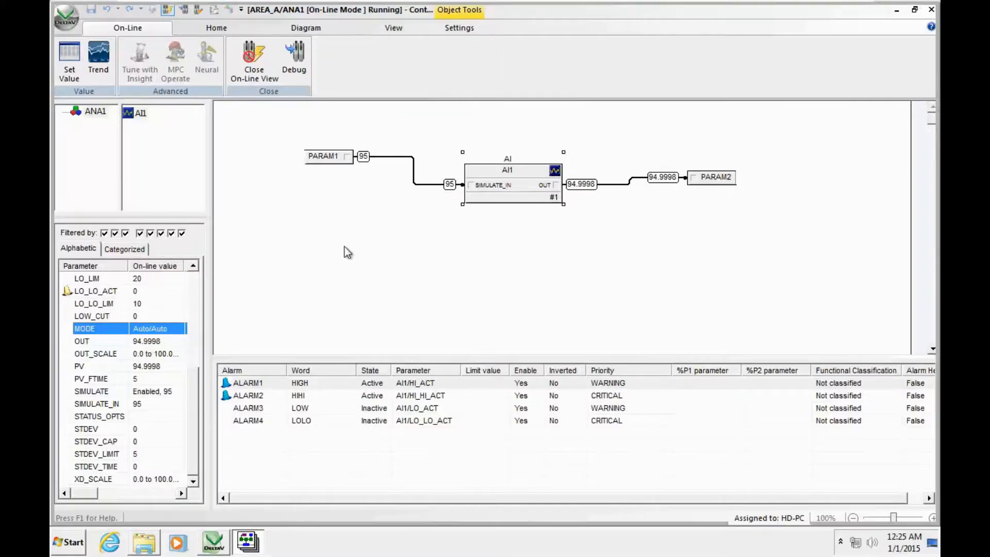
mouse_move(347, 153)
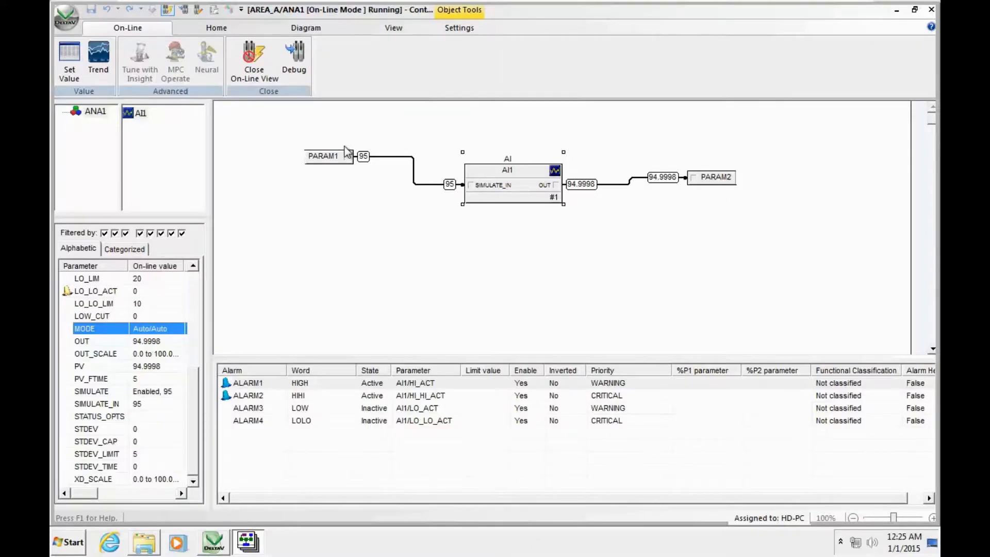
mouse_move(253, 60)
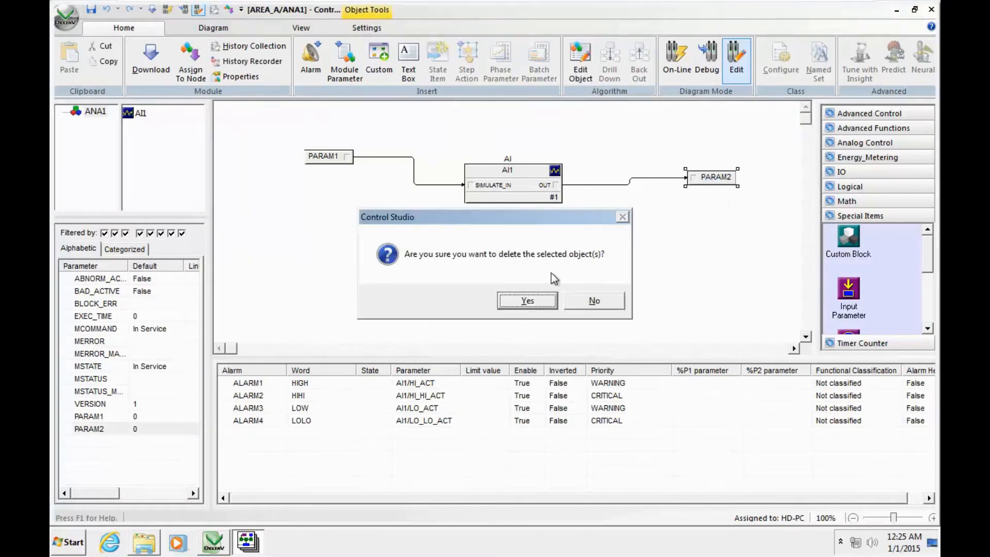
Confirm the delete-objects prompt while closing ANA1's online view
click(527, 301)
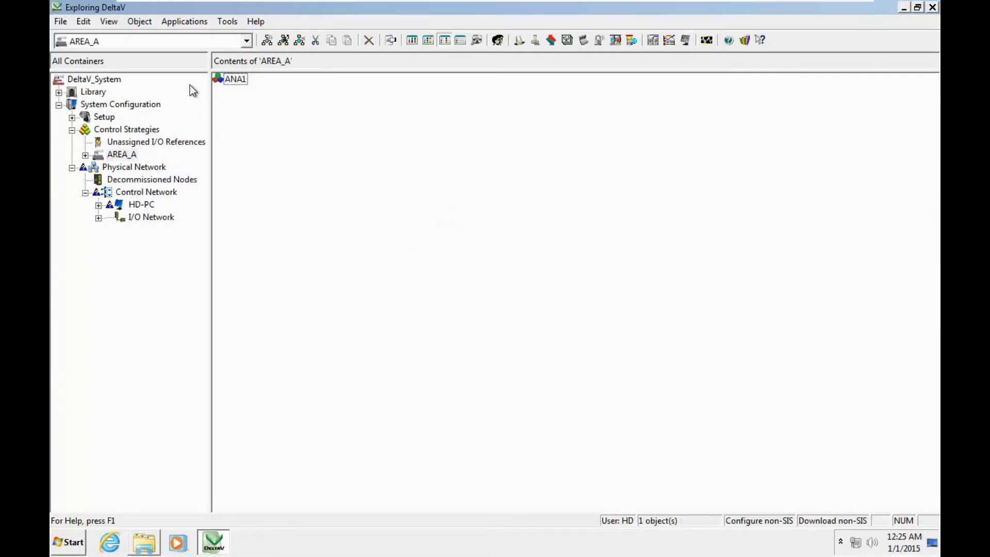
Start DeltaV Operate Configure from the Applications menu
click(184, 20)
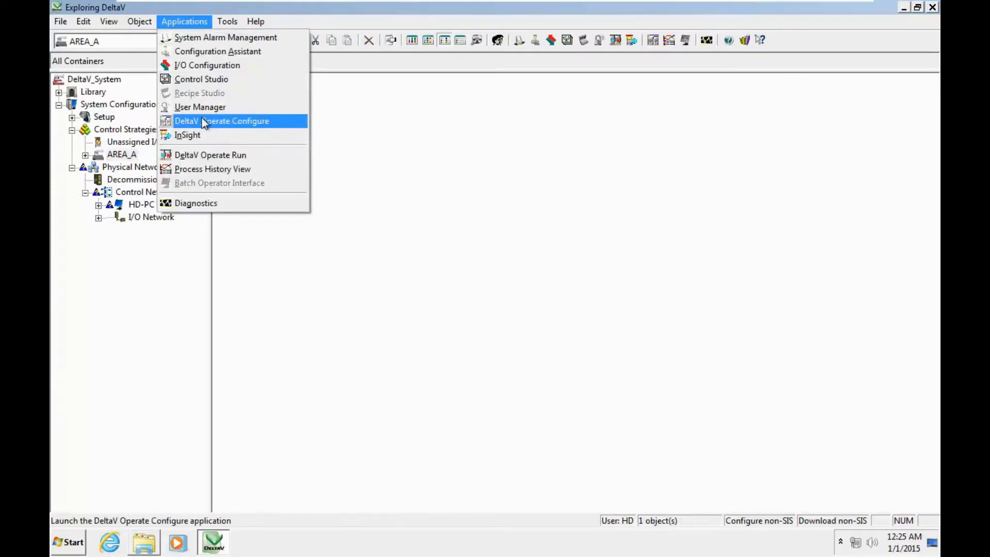
mouse_move(210, 129)
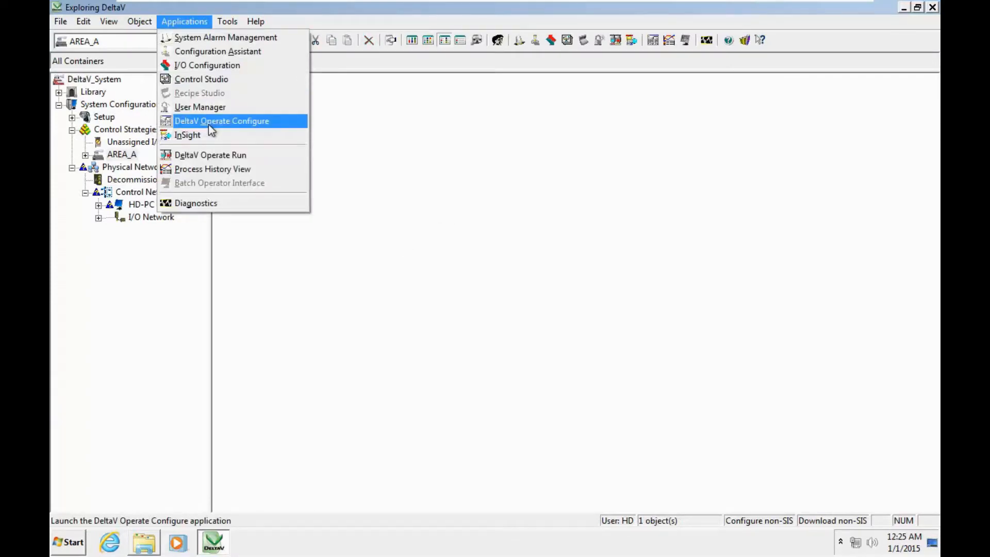
click(222, 121)
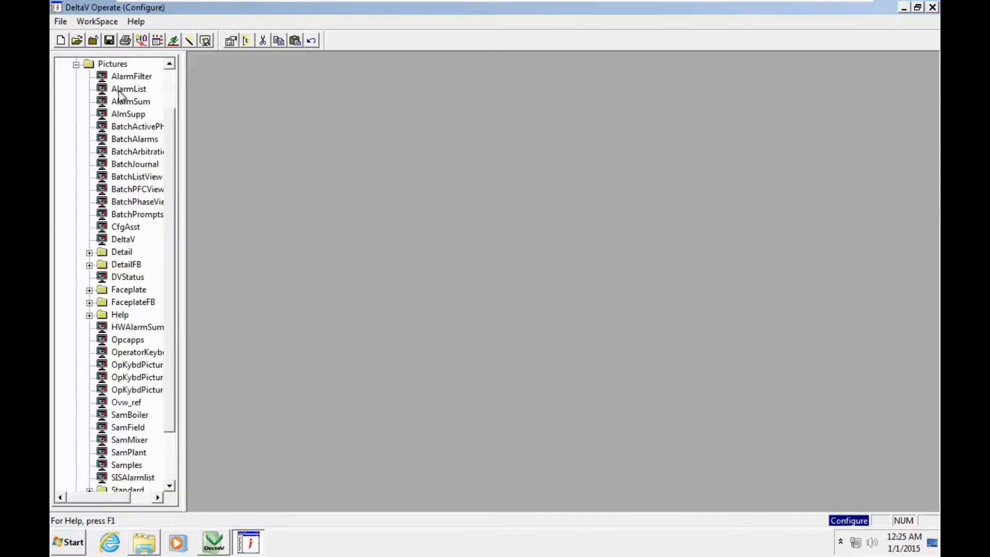
On a new picture, add a datalink bound to DVSYS.ANA1/AI1/OUT.F_CV
click(112, 63)
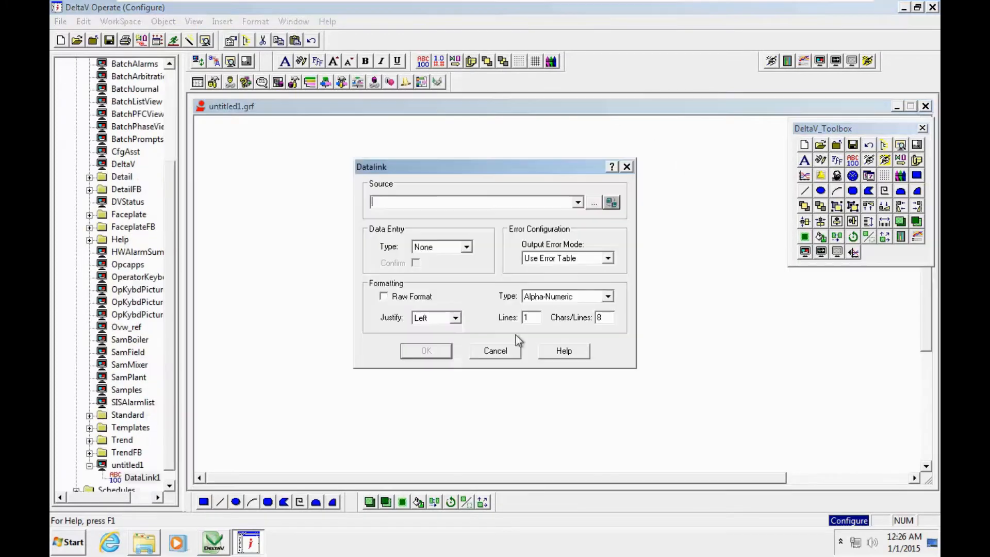
click(594, 202)
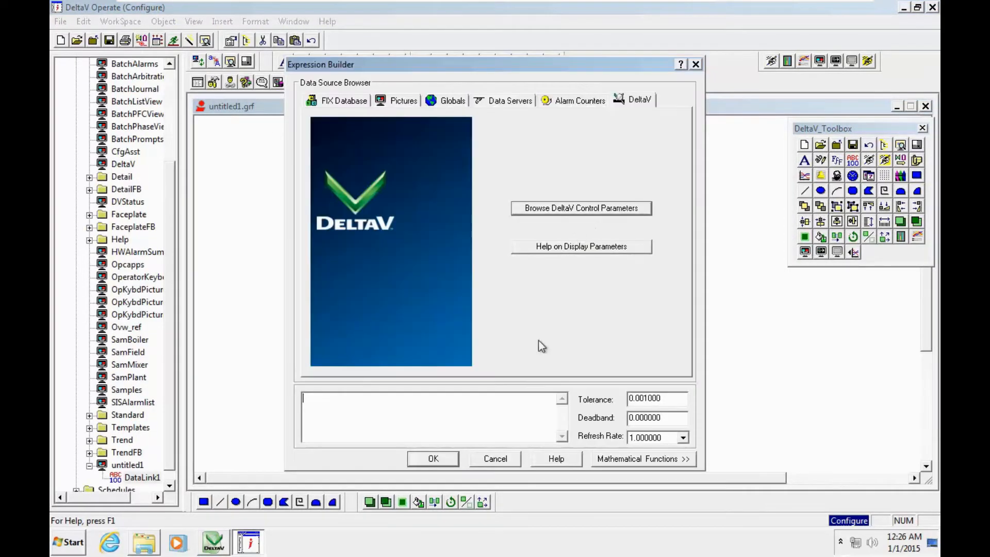
click(580, 208)
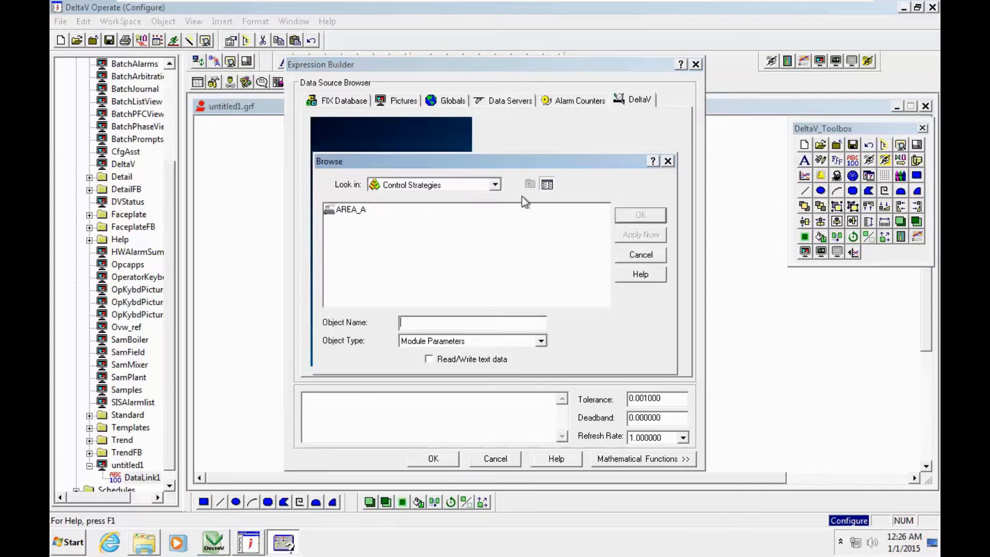
double_click(352, 209)
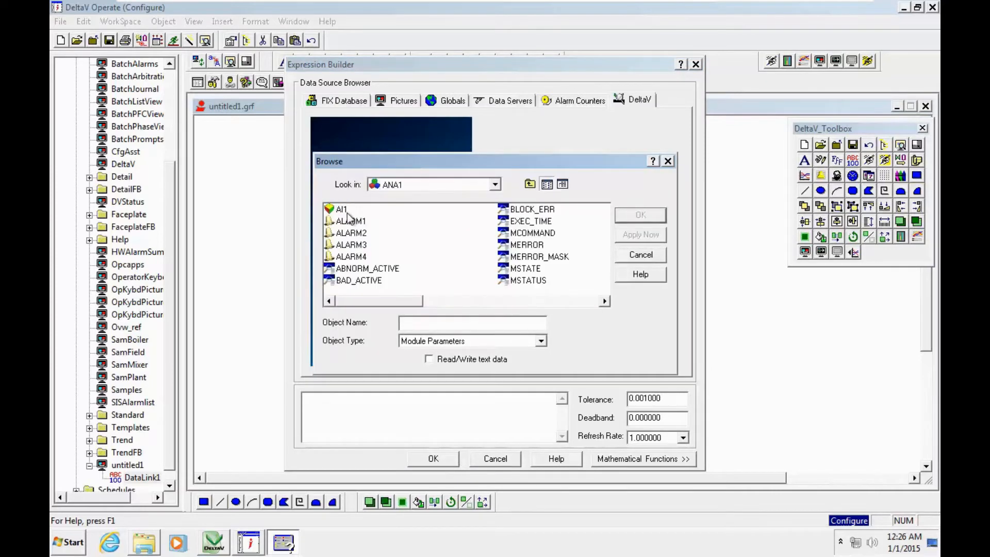
double_click(341, 209)
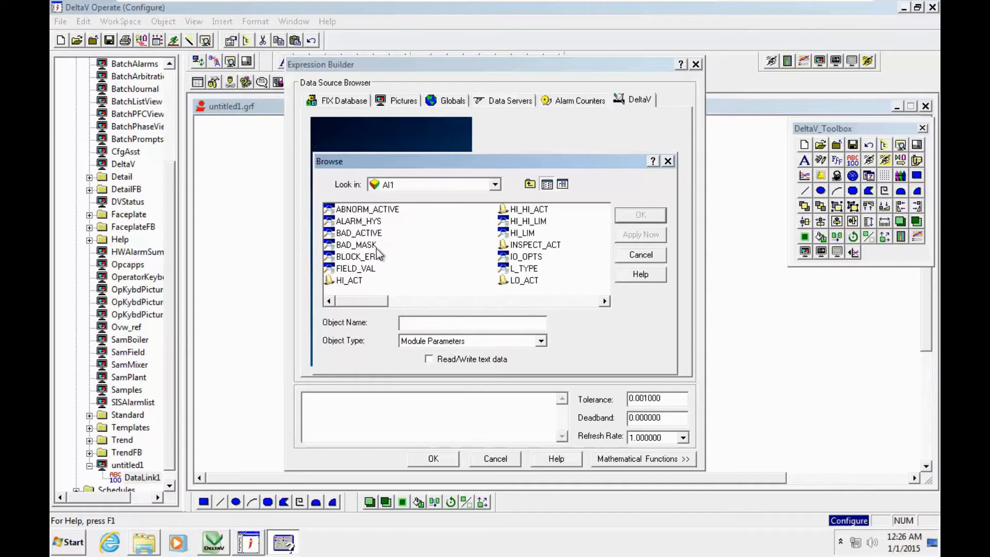
scroll(down, 3)
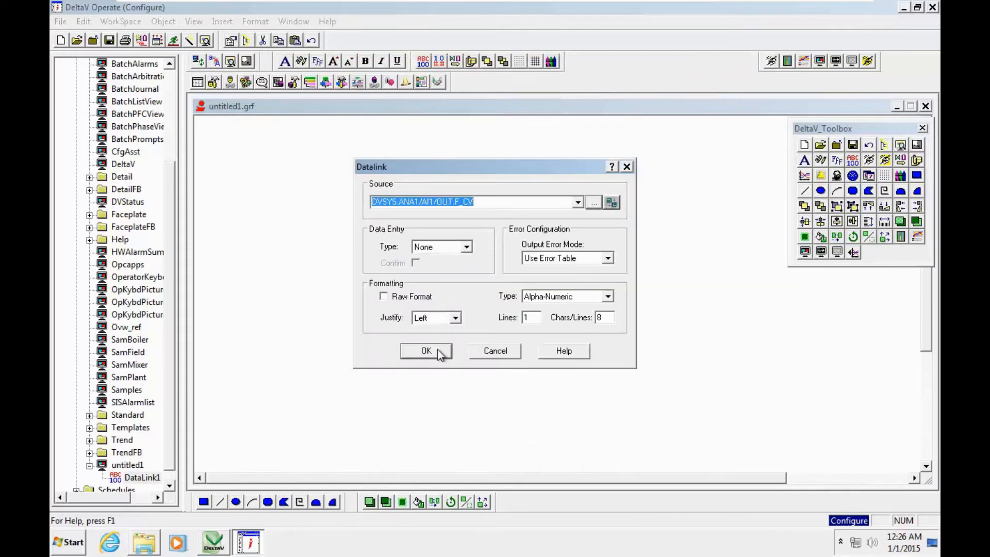
click(426, 351)
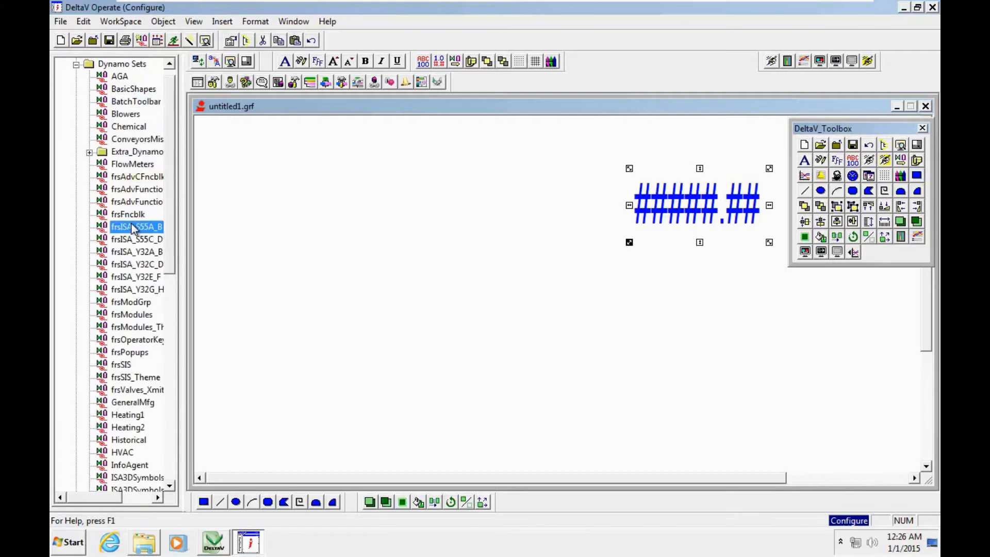
Scroll the Dynamo Sets tree down to TankCutaways for the tank graphic
scroll(down, 3)
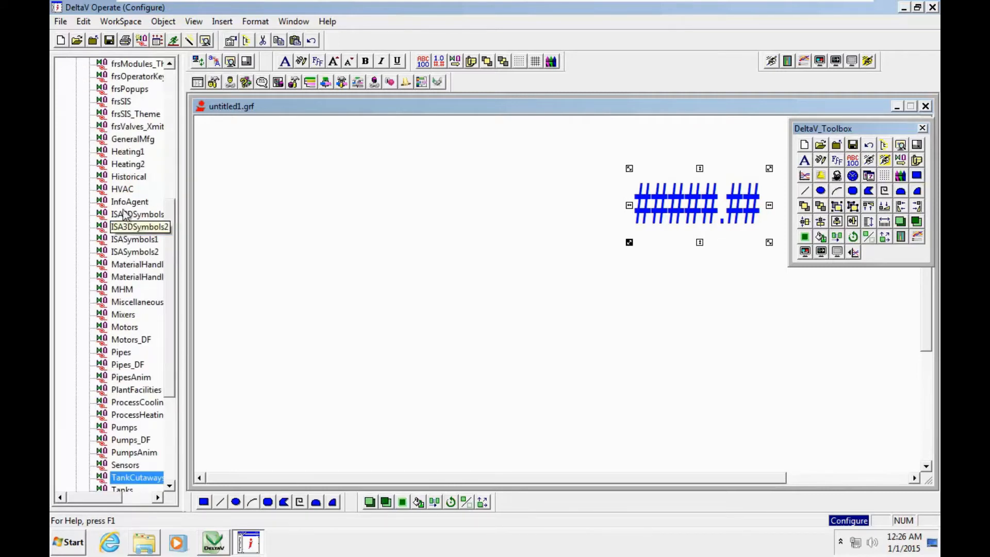
scroll(down, 3)
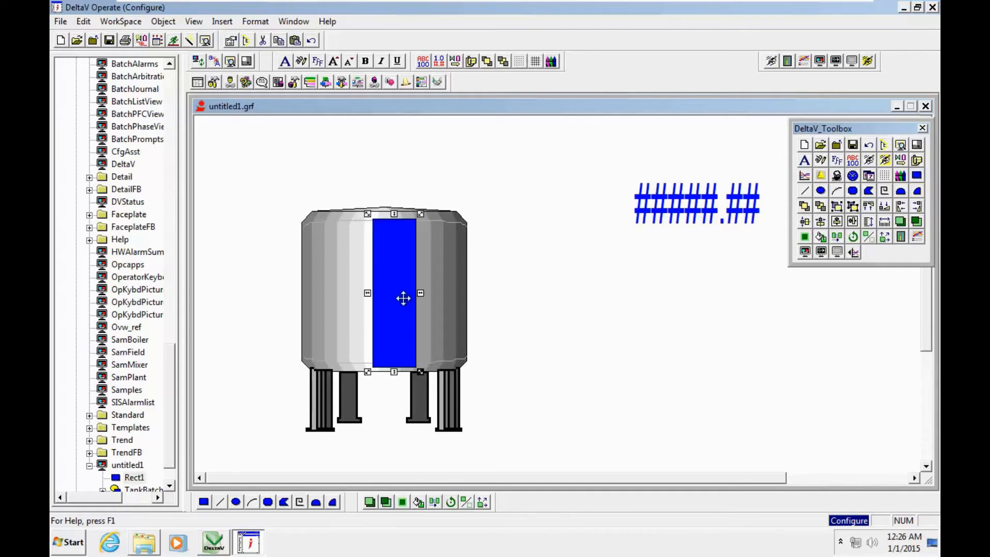
Animate Rect1 to fill bottom to top from DVSYS.ANA1/AI1/OUT.F_CV, range 0–100
right_click(403, 298)
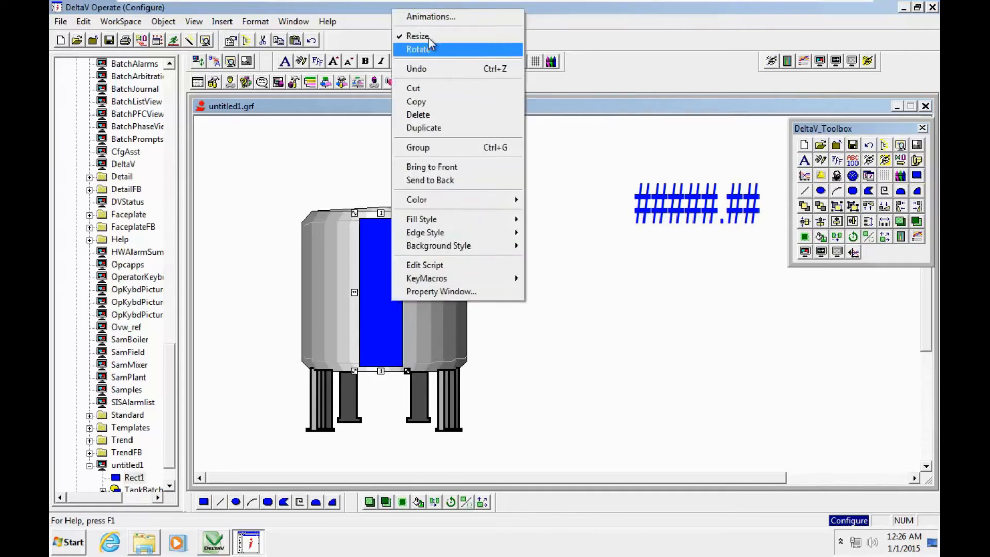
click(431, 17)
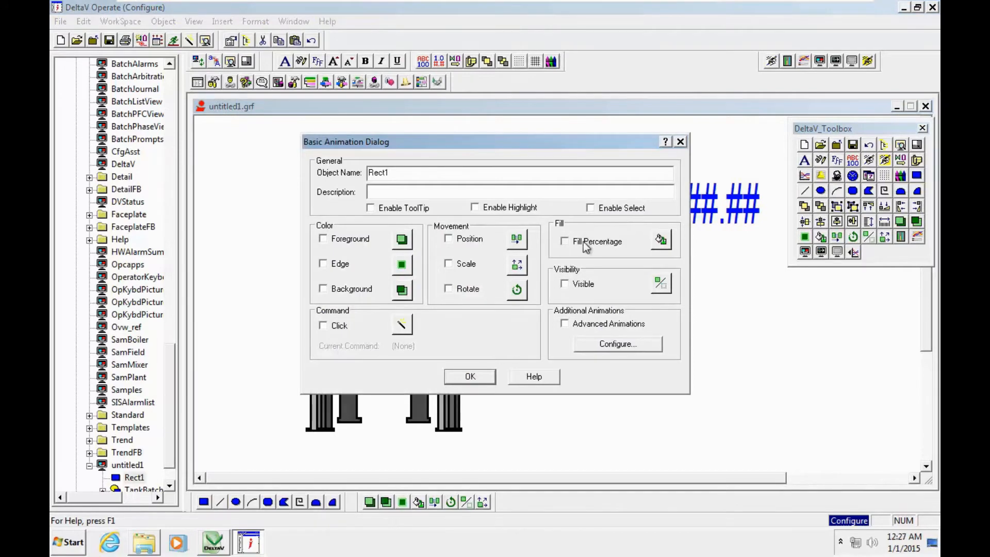
click(661, 241)
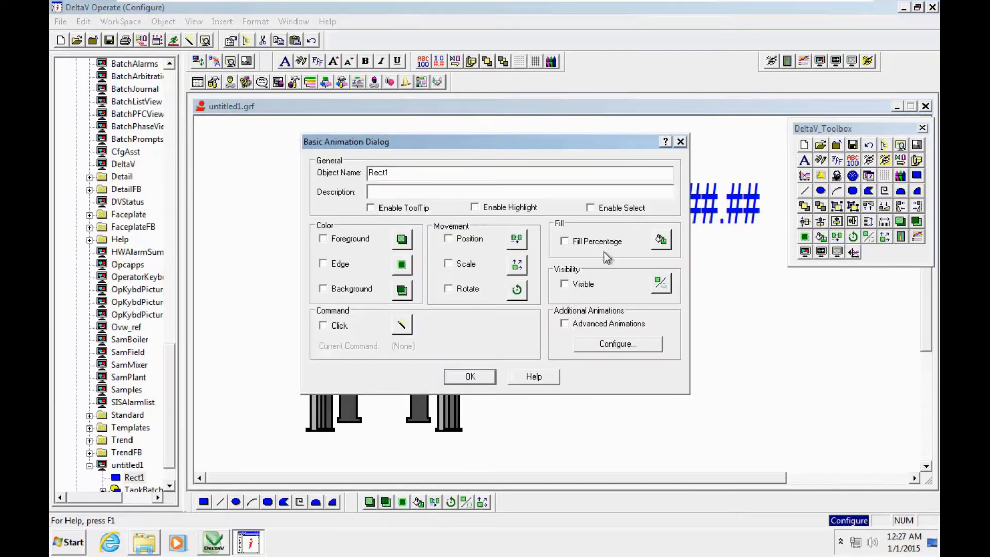
click(661, 241)
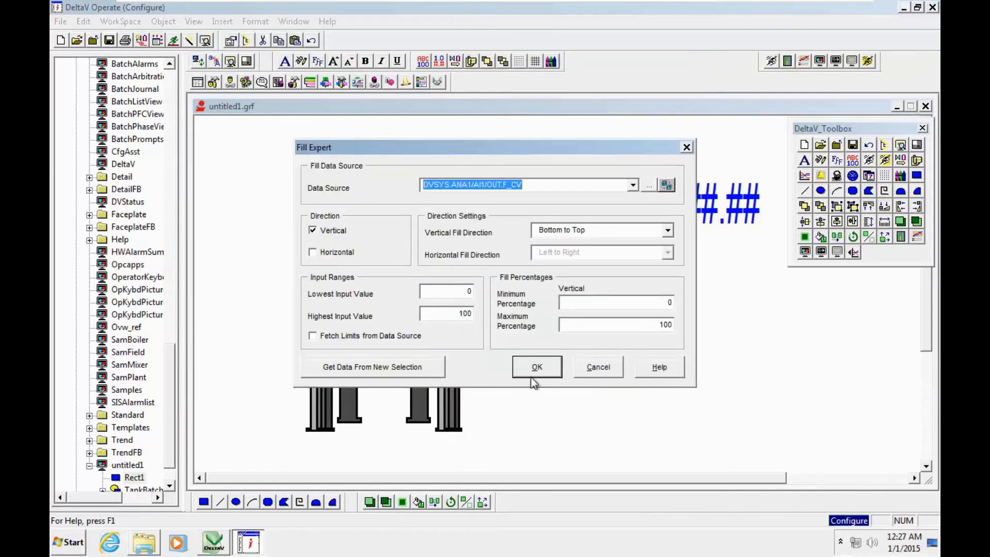
click(537, 366)
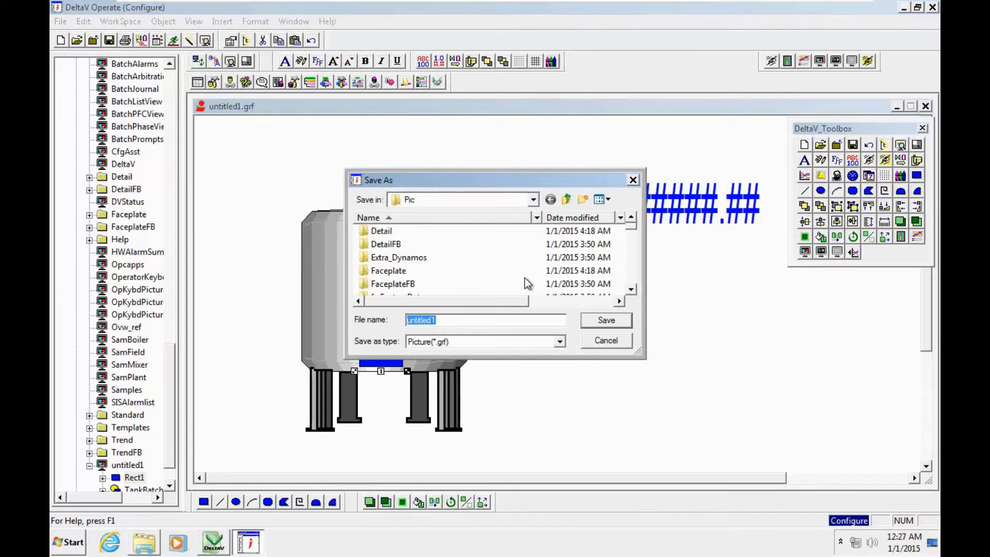
Save the picture as ANA1.grf and view AREA_A contents as large icons
text(A)
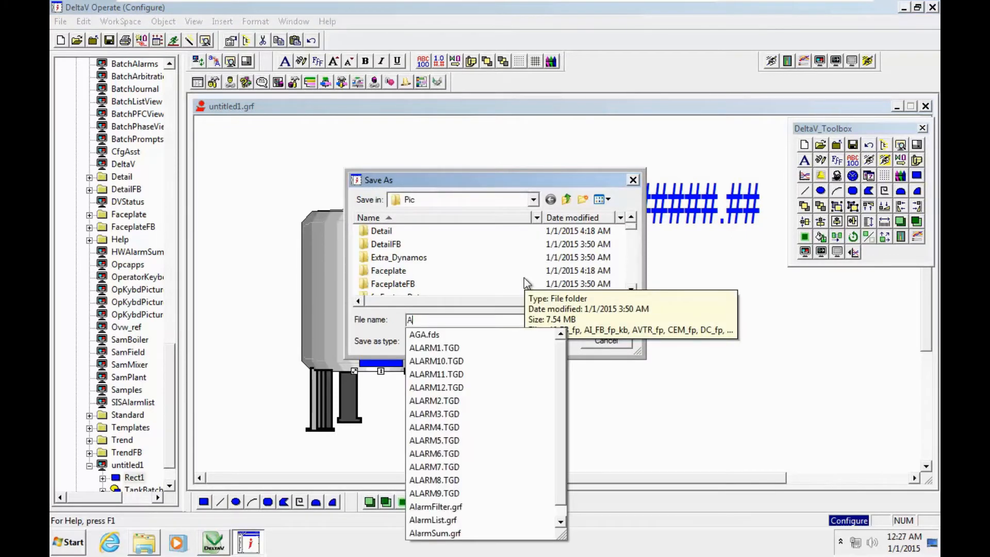
text(NA1)
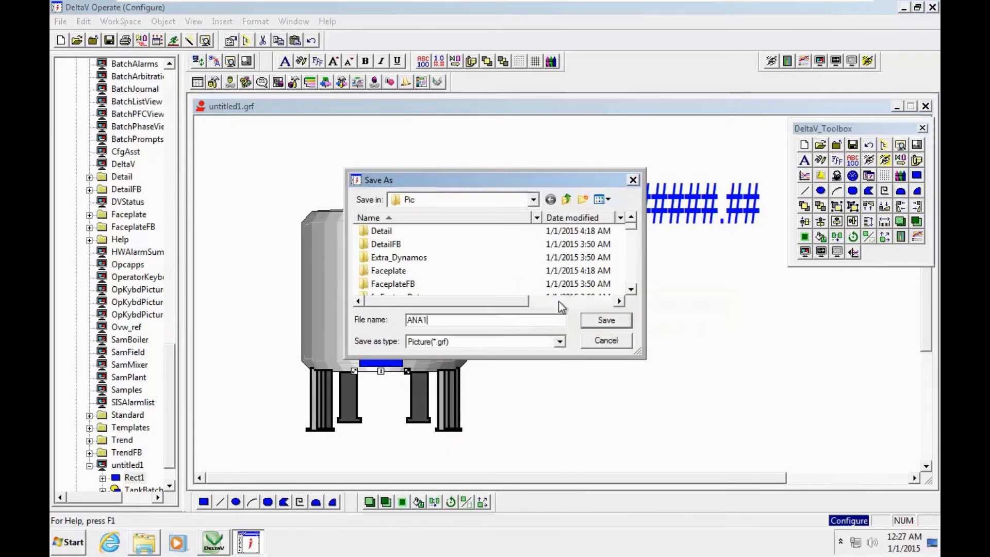
click(605, 320)
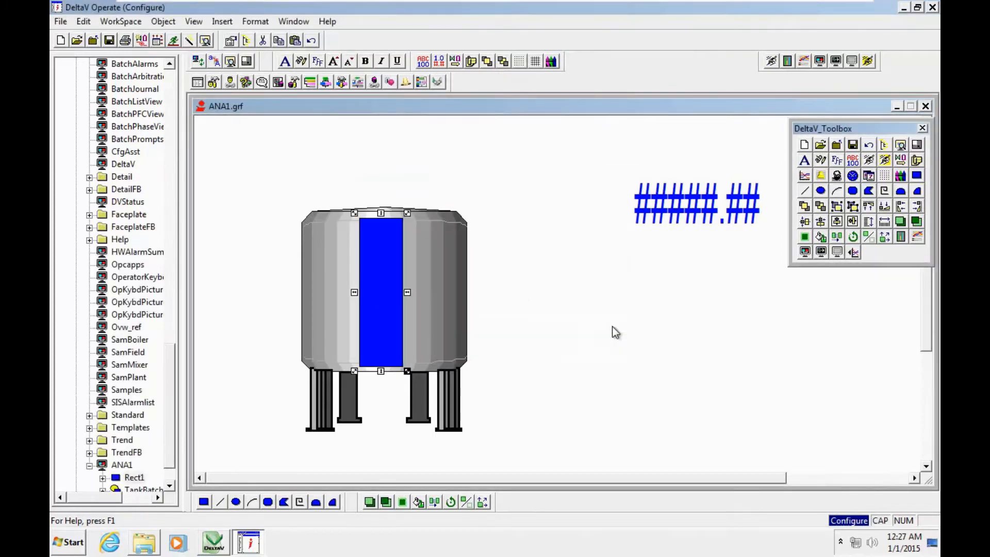
mouse_move(123, 14)
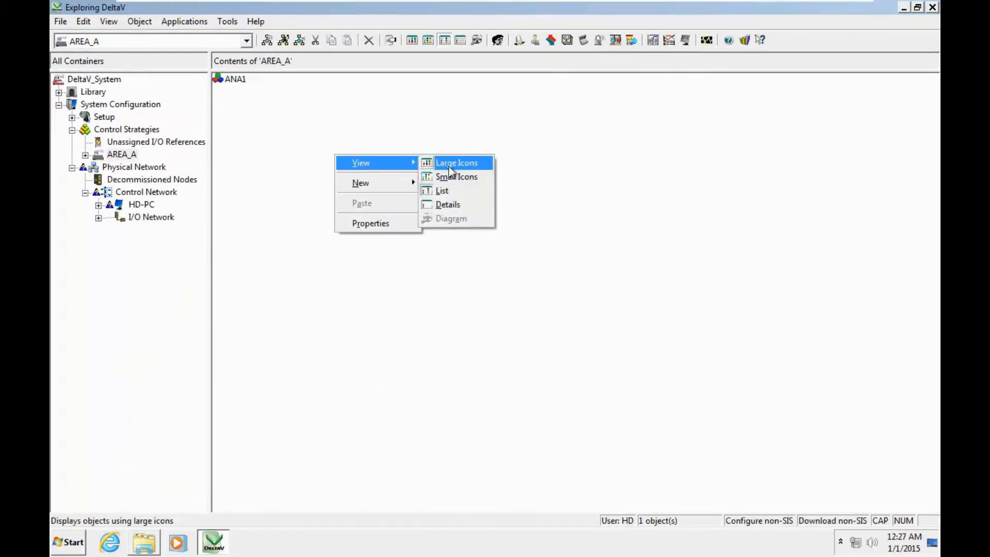
click(456, 162)
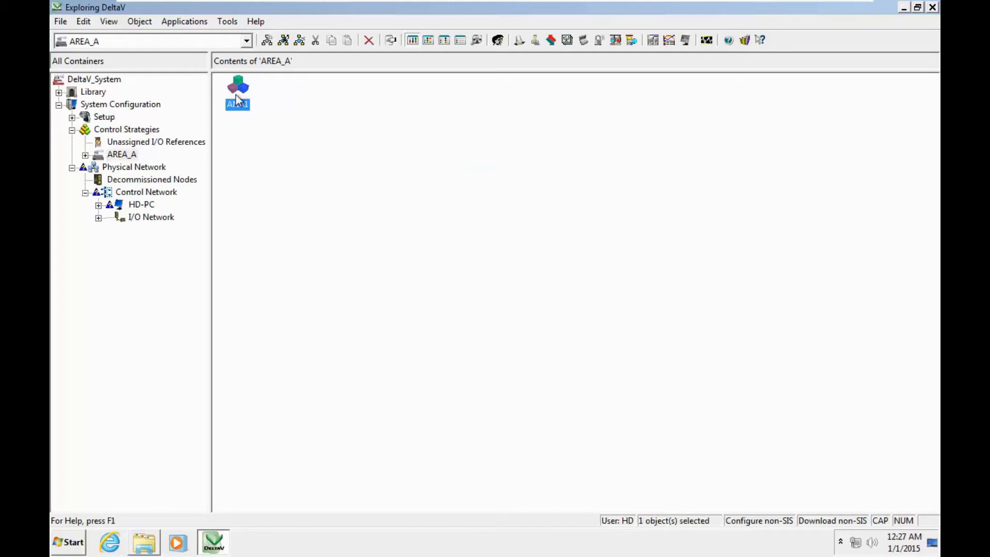
In ANA1's Displays properties, set primary ANA1, detail AI_dt, faceplate AI_fp, and confirm
right_click(238, 91)
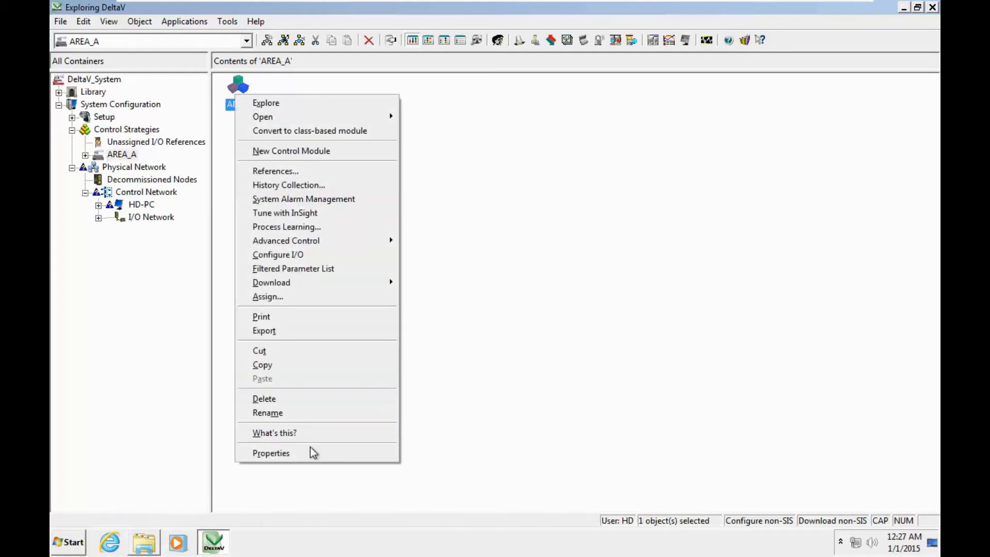
click(271, 453)
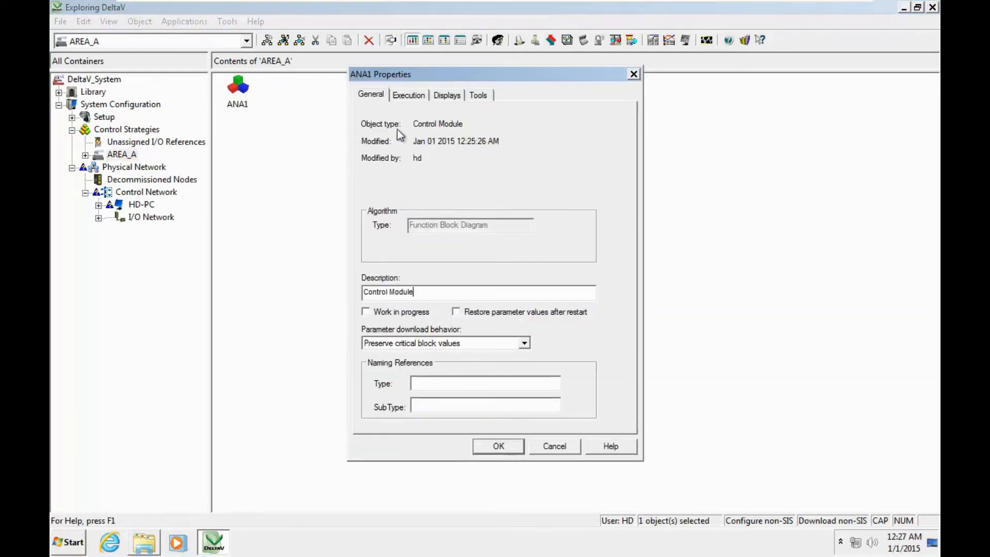
click(447, 95)
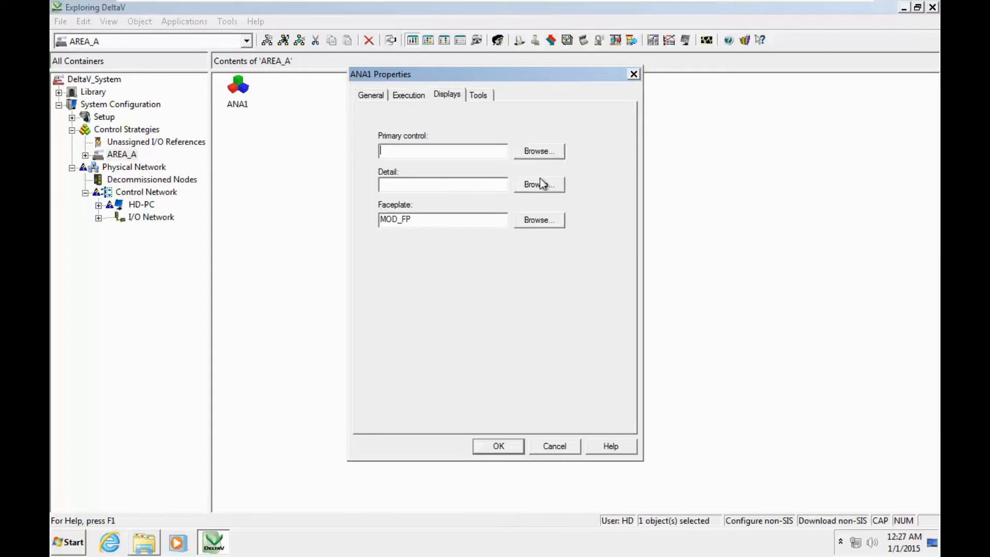
click(538, 220)
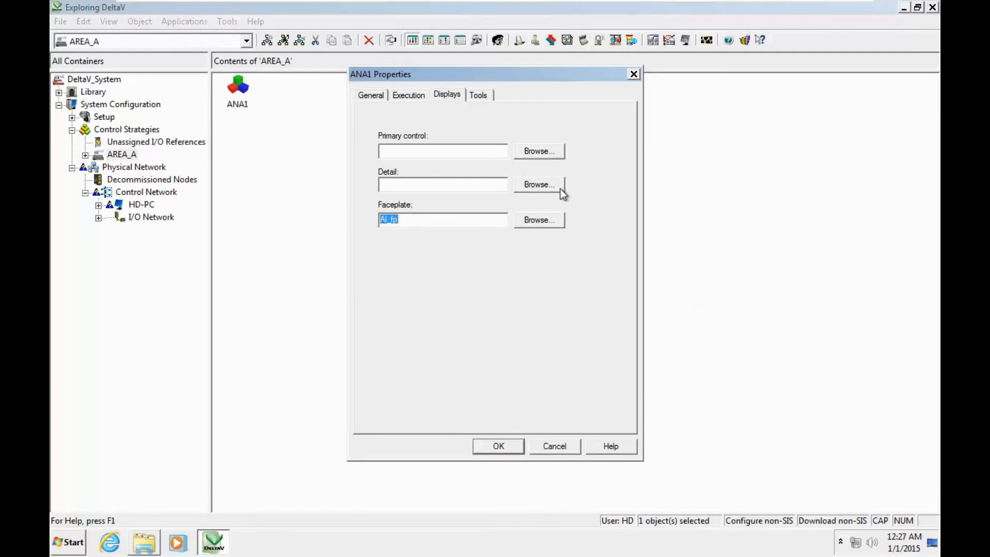
click(538, 184)
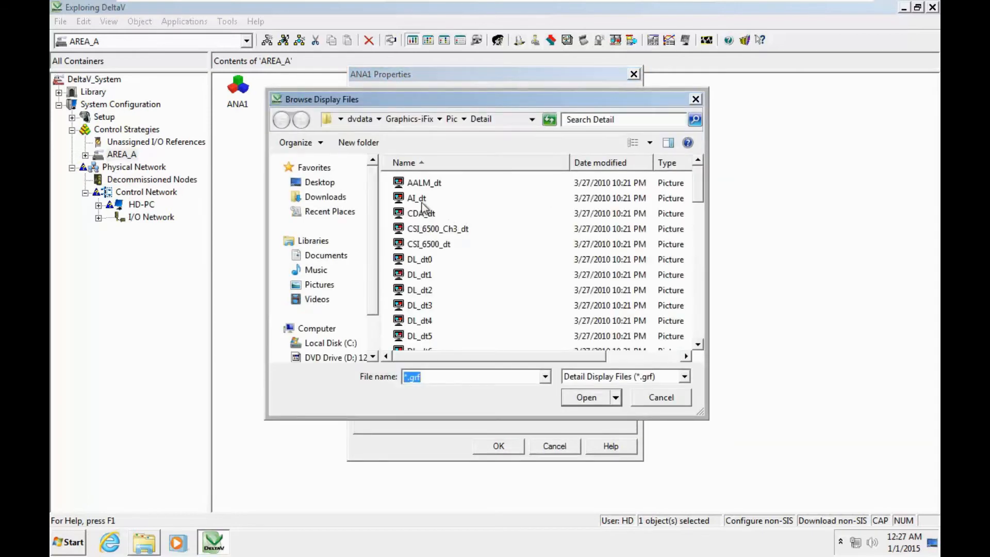
click(417, 198)
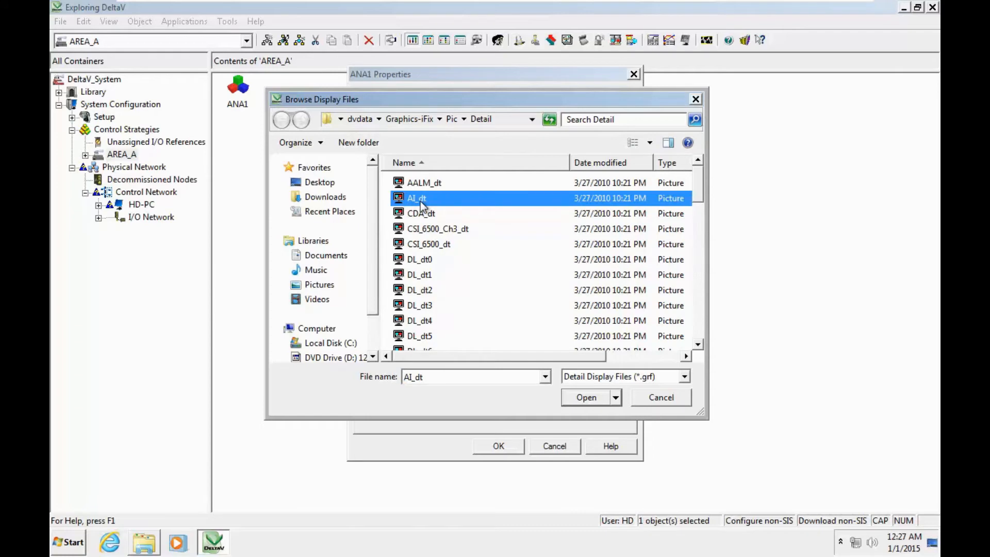
click(451, 119)
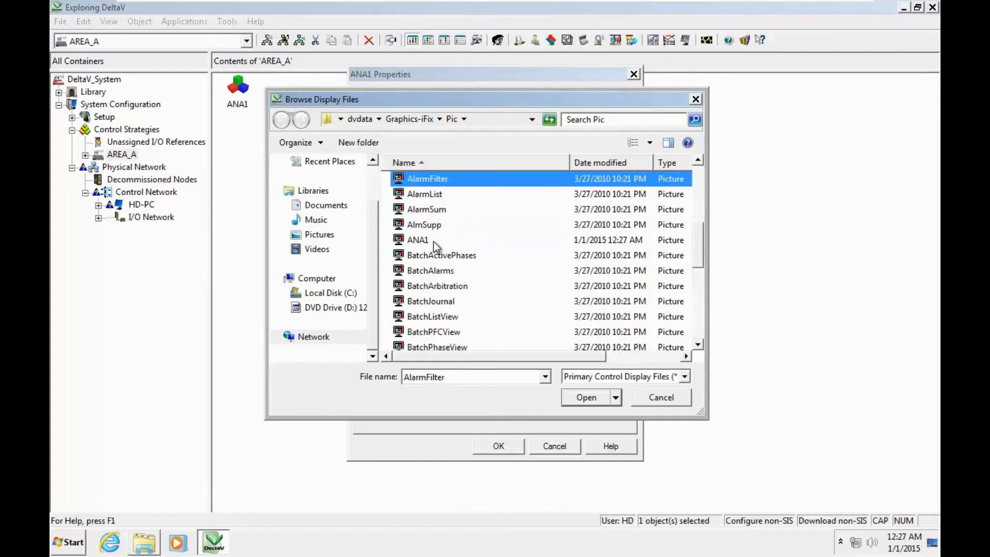
scroll(down, 3)
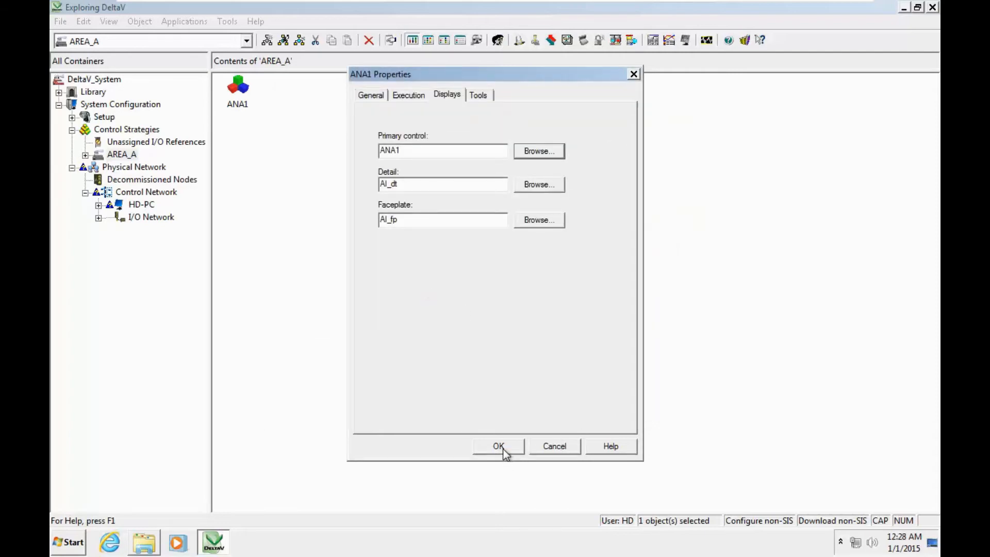
click(498, 447)
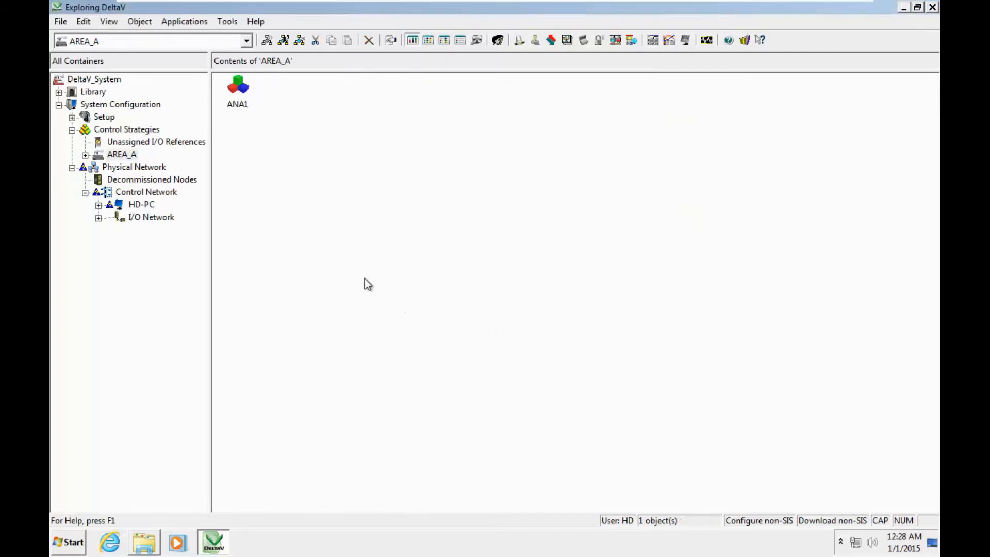
Download the ANA1 control module, accepting the parameter changes and partial download, then close the report
click(237, 91)
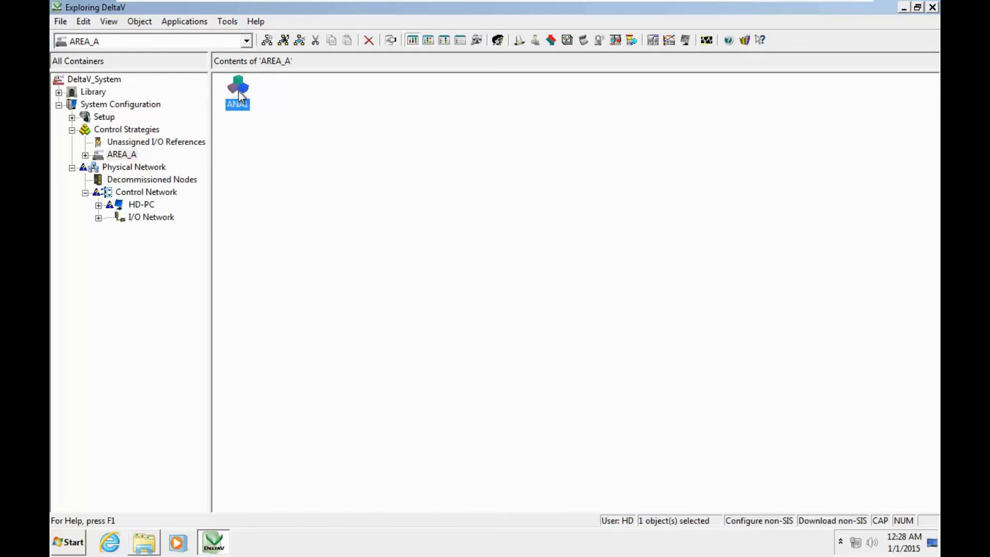
right_click(237, 95)
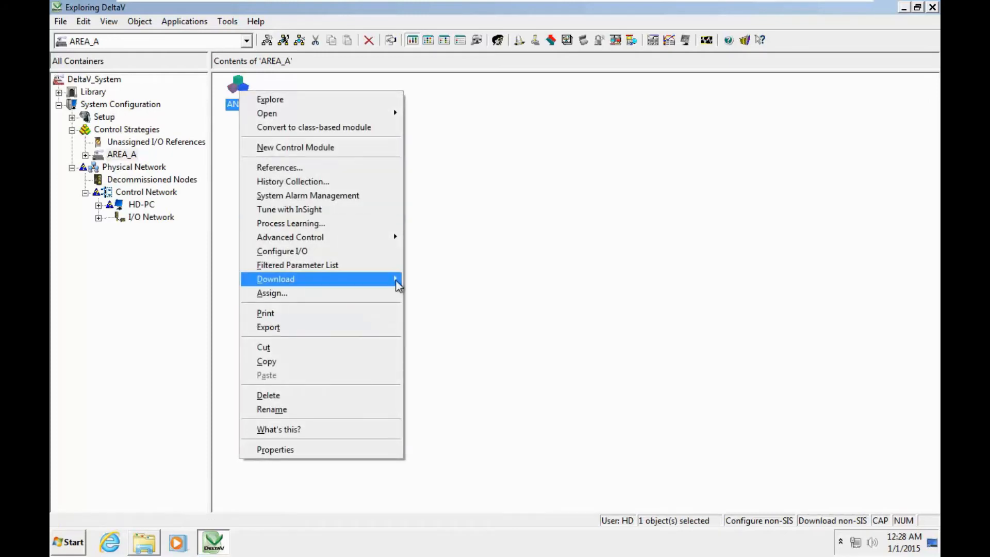
click(276, 279)
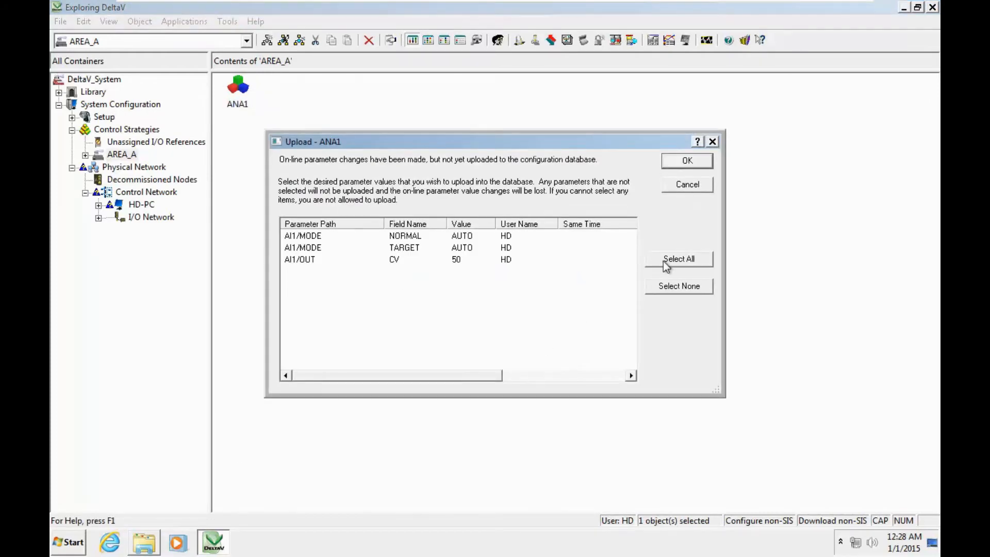
click(686, 161)
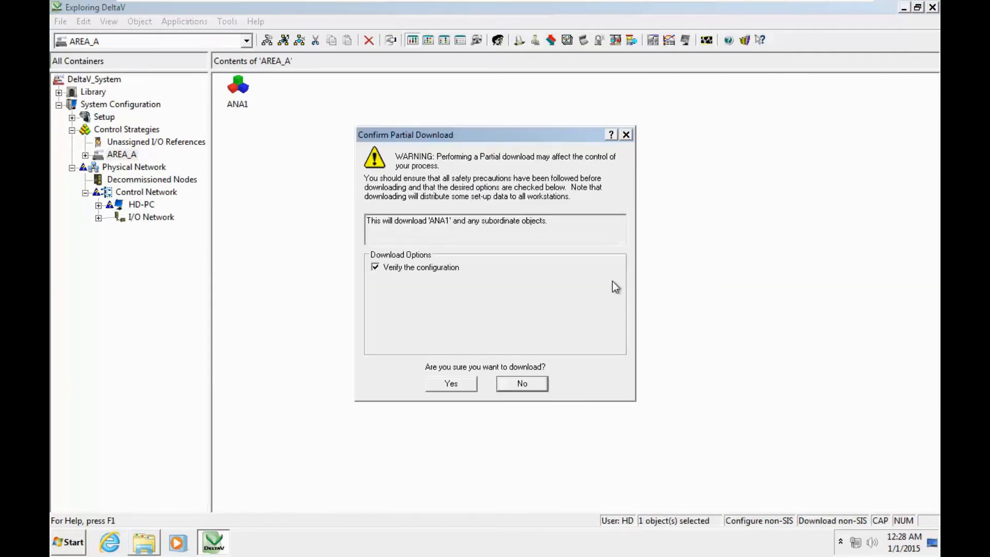
click(450, 383)
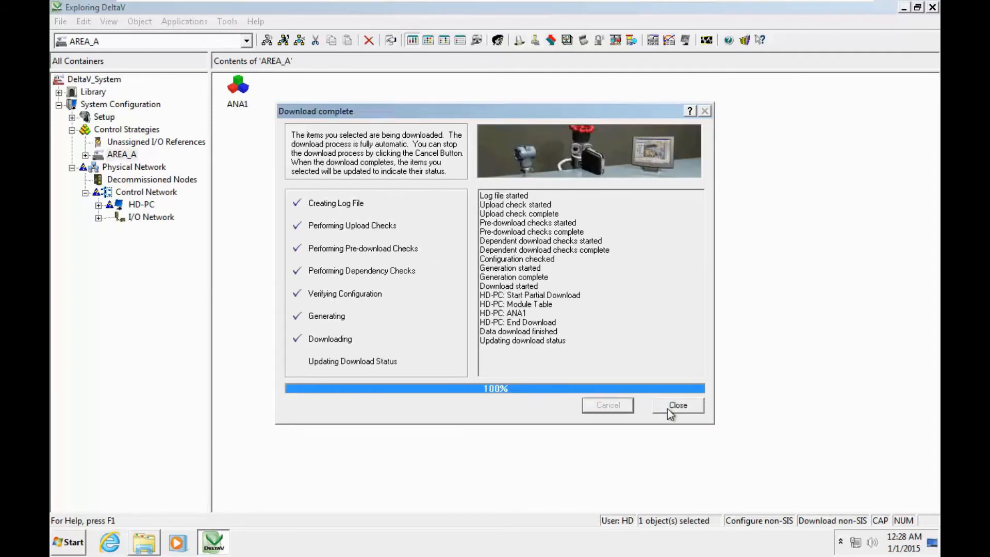
click(678, 404)
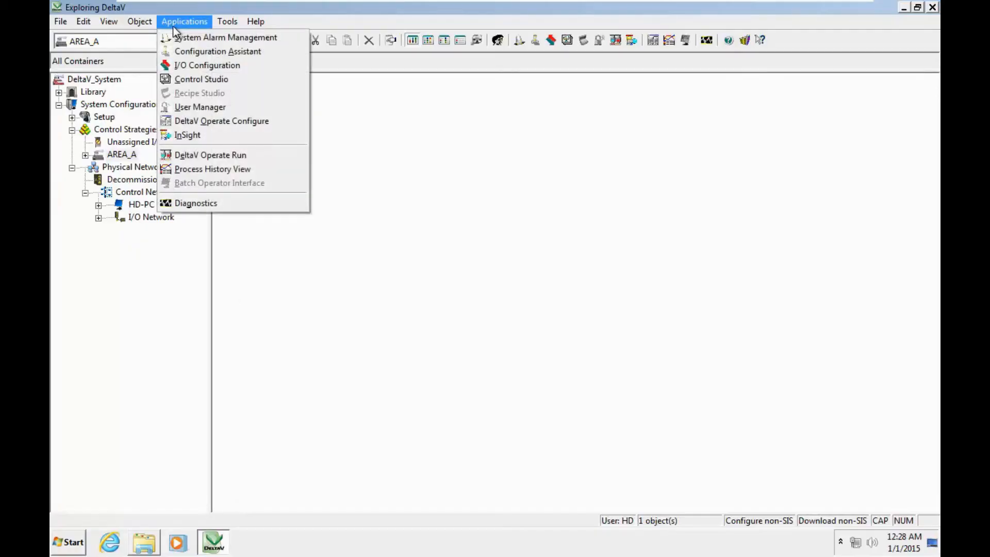
mouse_move(221, 120)
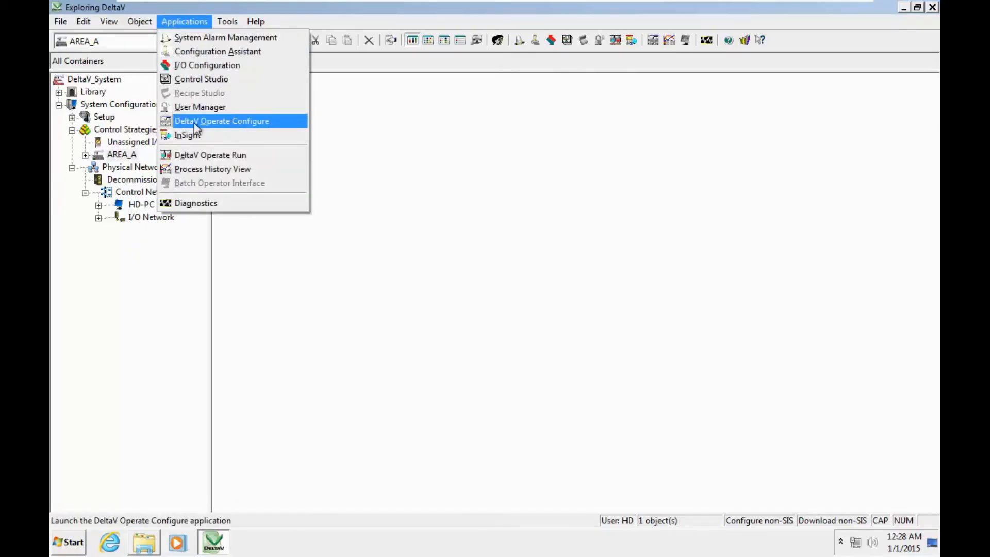
mouse_move(238, 128)
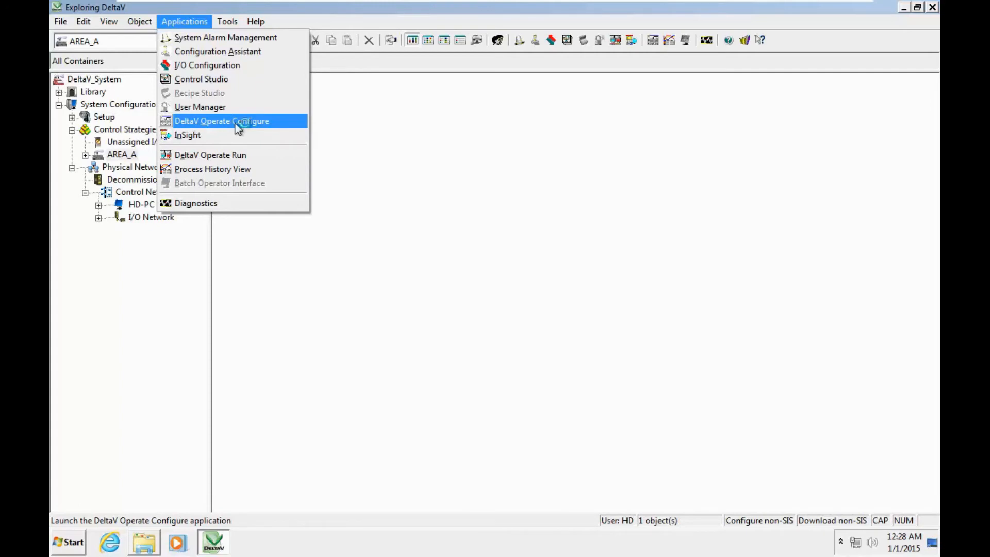
Launch DeltaV Operate Configure and switch the workspace to Run mode
click(222, 121)
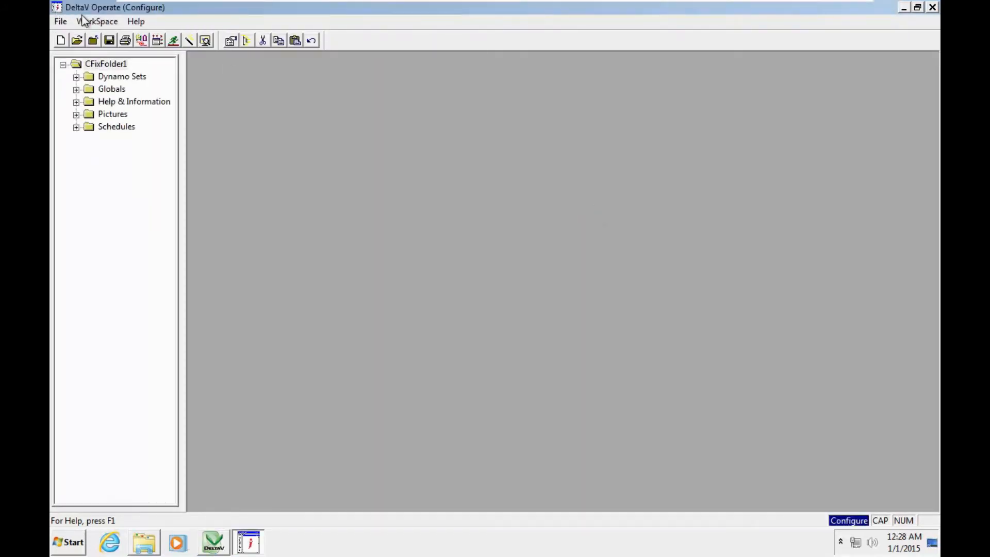
click(97, 21)
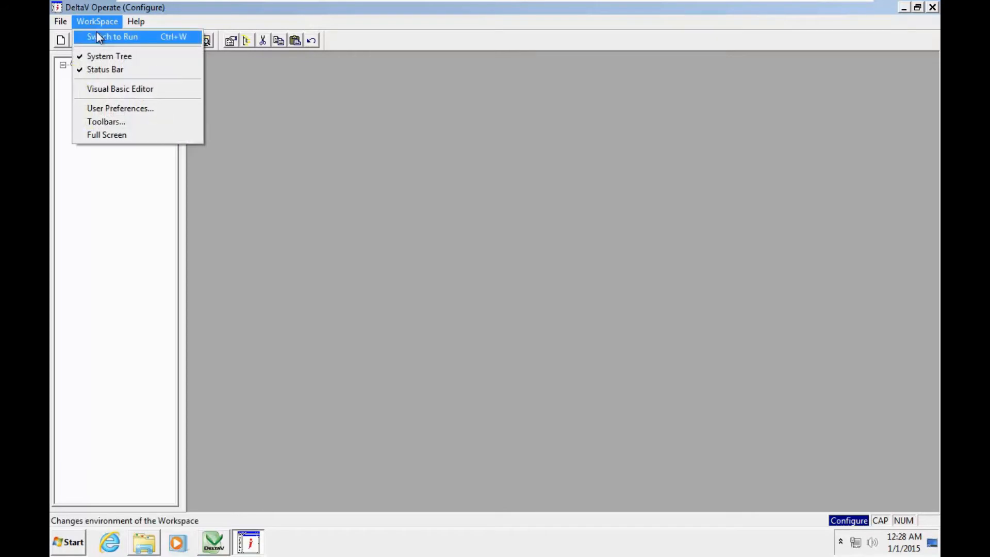
click(113, 36)
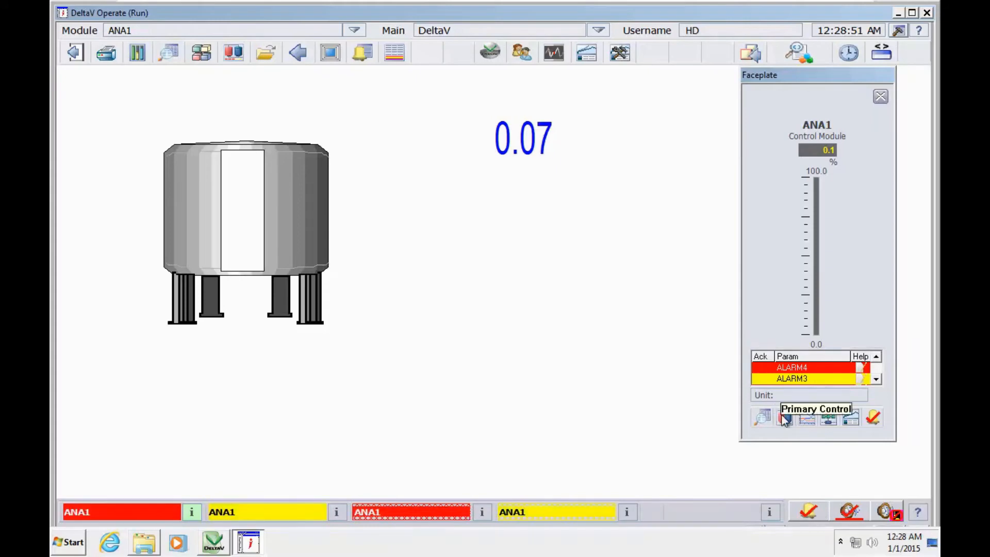
Open ANA1's Detail display, move it beside the tank graphic, and enter Sim Value 82.0
click(762, 417)
text(50)
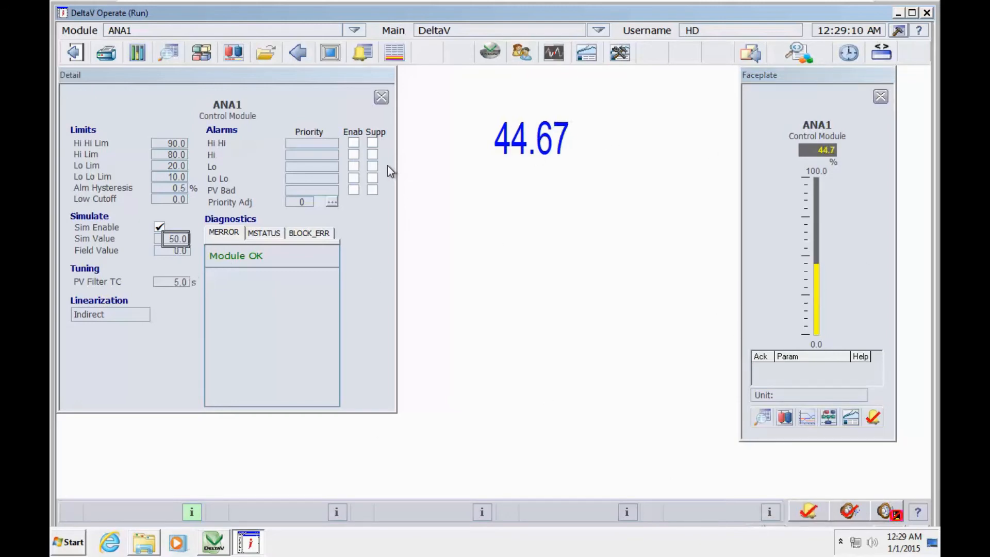
mouse_move(479, 174)
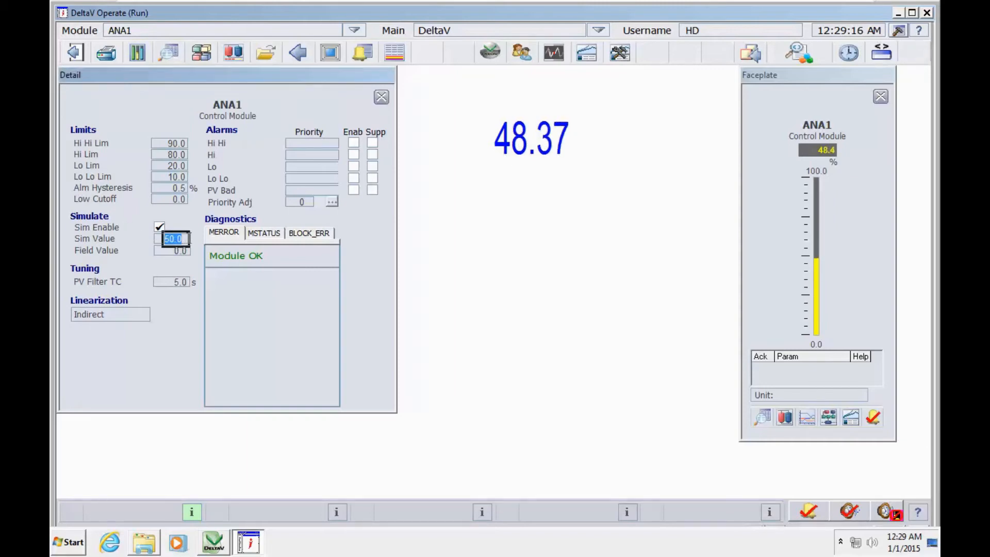
drag(227, 75, 511, 243)
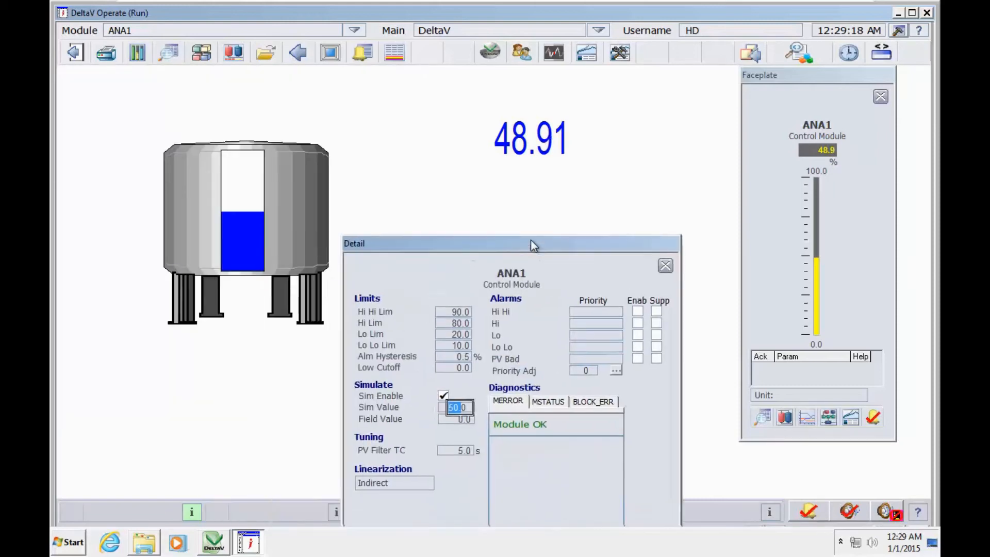
drag(531, 243, 520, 210)
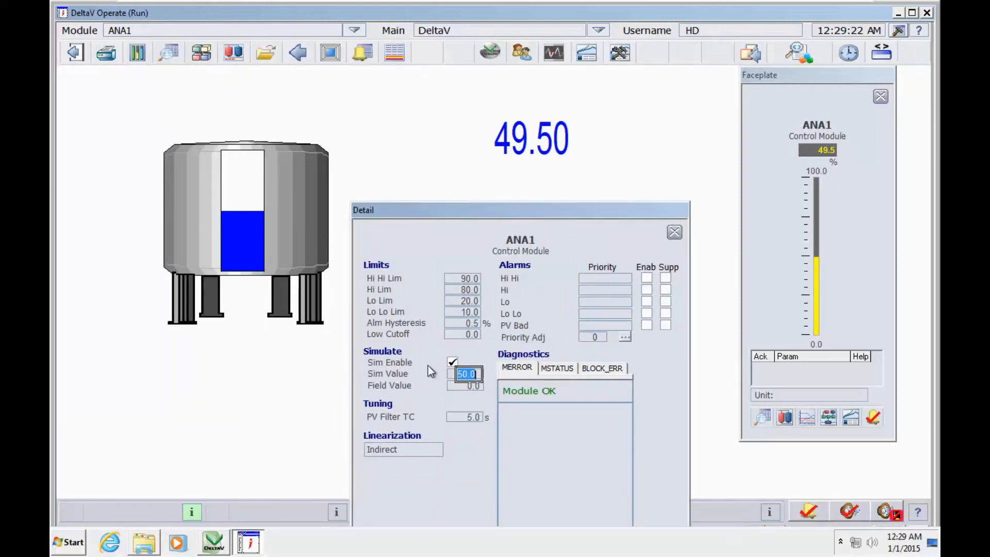
text(82.0)
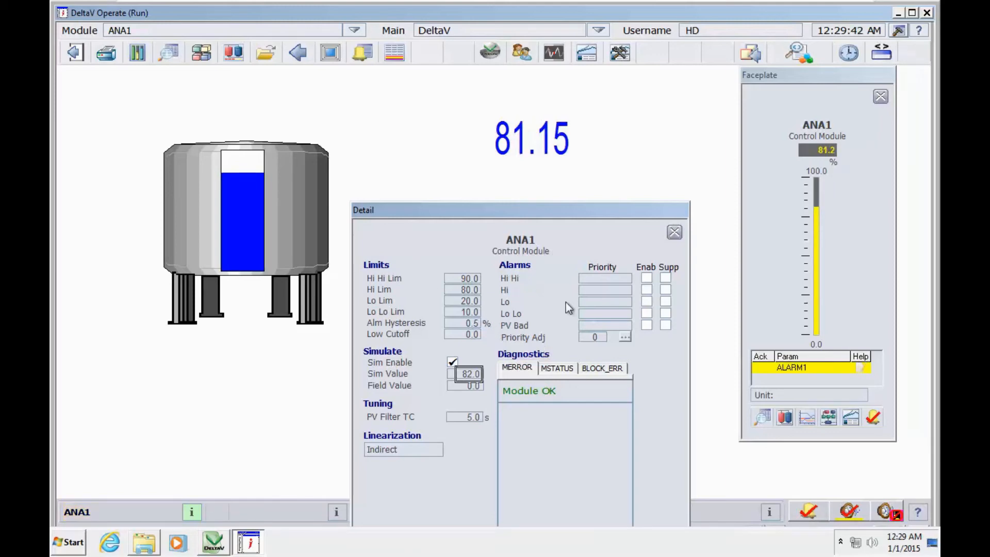
Check ANA1's MSTATUS diagnostics, raise the simulated value to 92, and close the Detail window
click(557, 368)
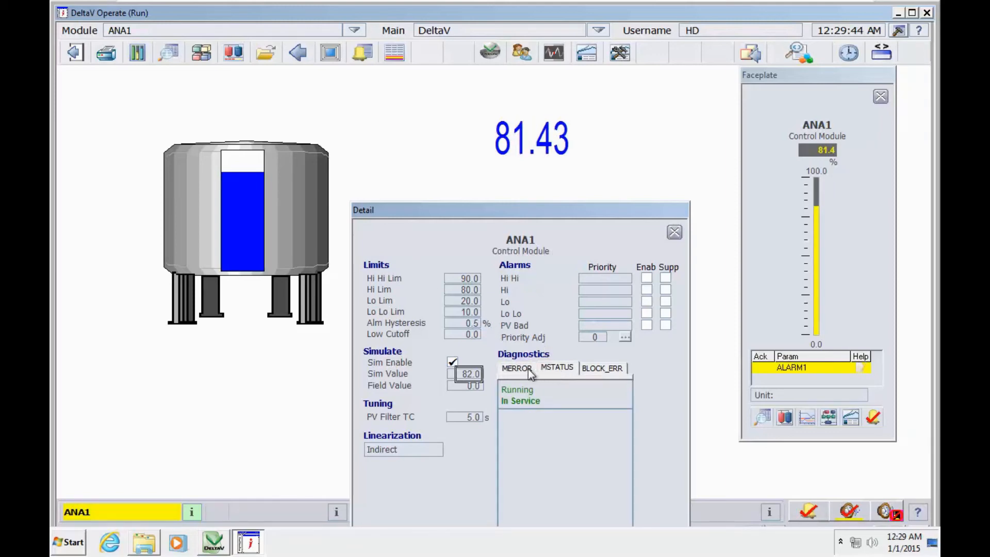
click(515, 369)
text(92)
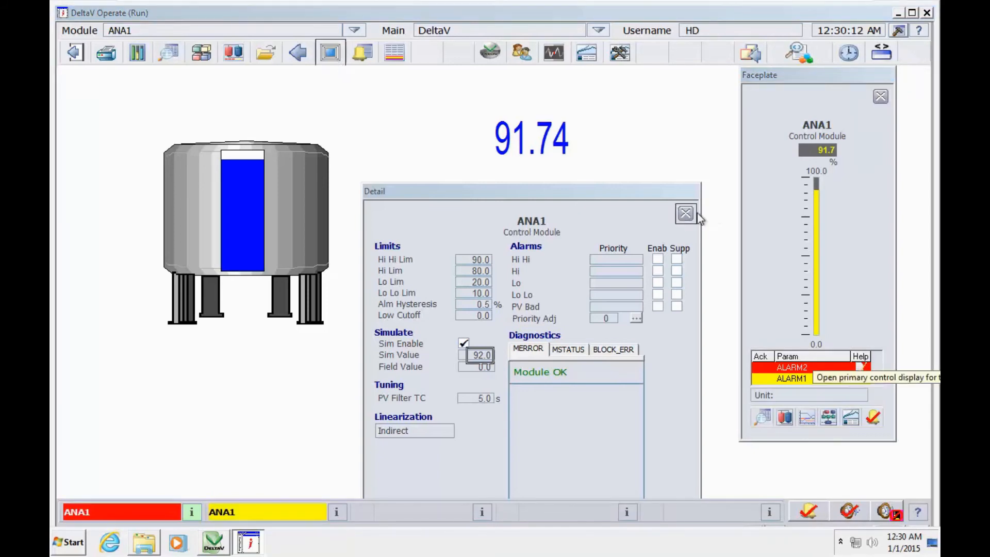
click(686, 214)
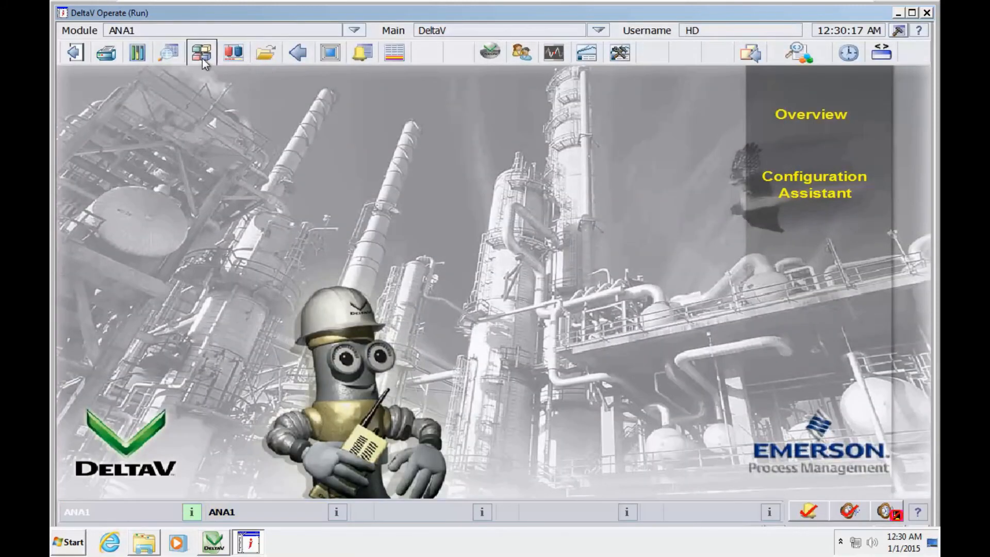
Show the Alarm List with ANA1's HIHI ALARM2 and HIGH ALARM1
click(362, 52)
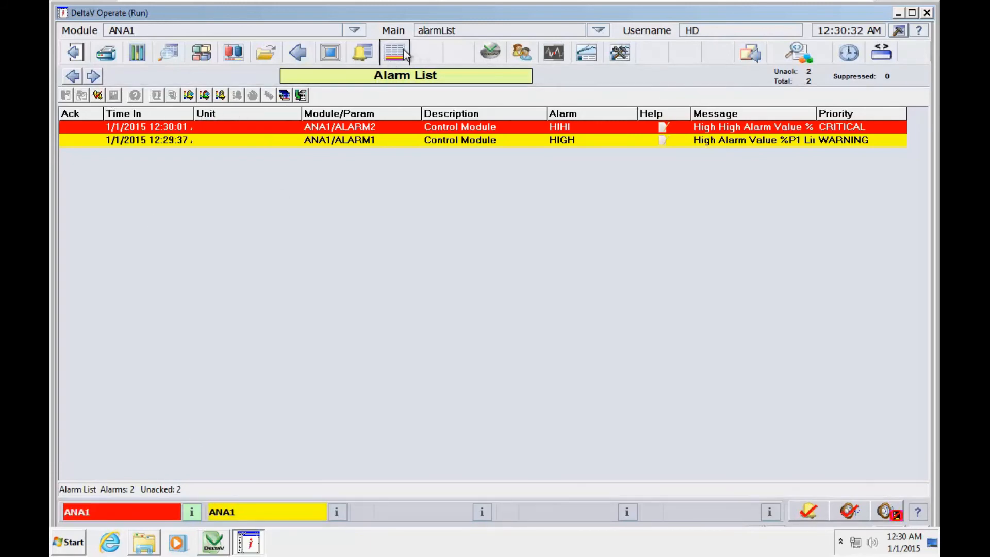
mouse_move(396, 52)
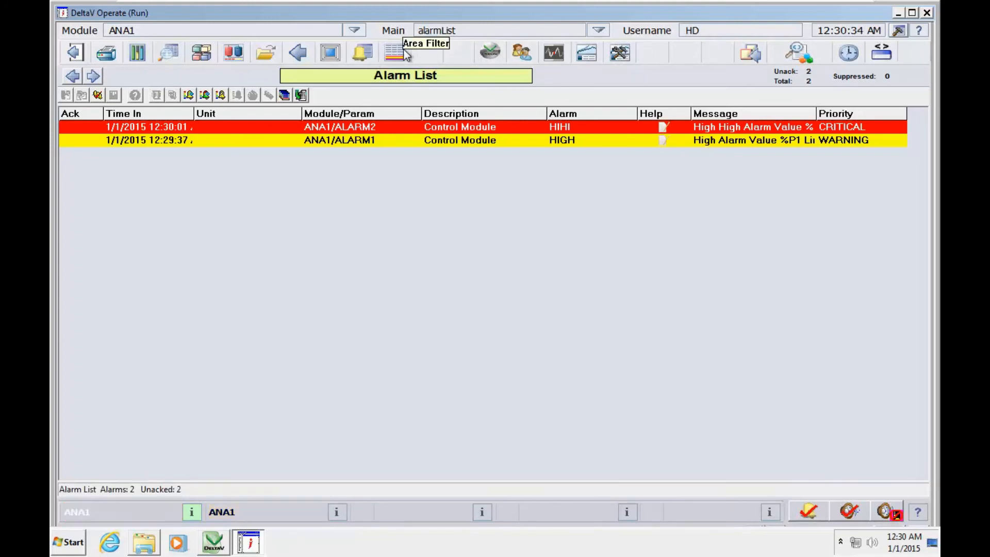
Open Area Filter and turn AREA_A's alarms off and back on
click(394, 52)
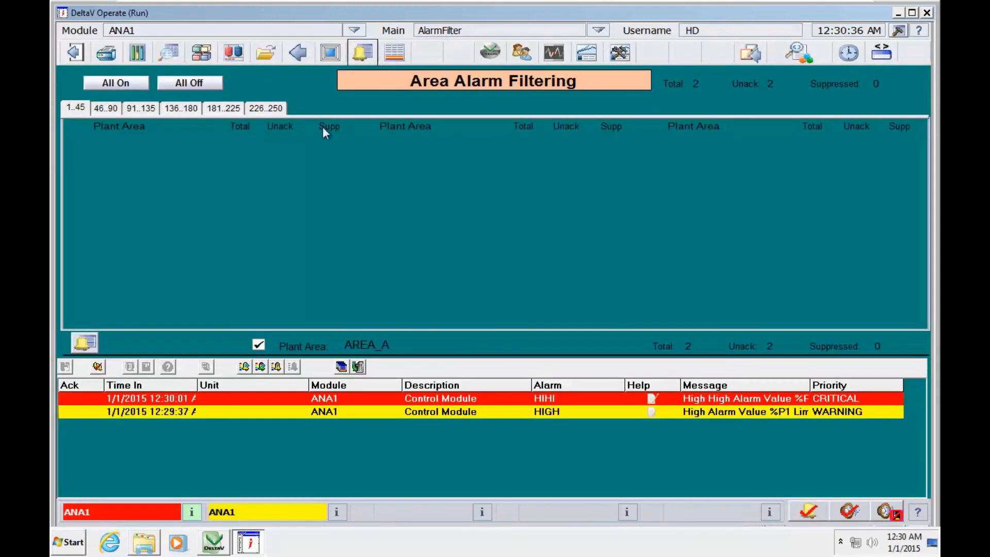
click(363, 53)
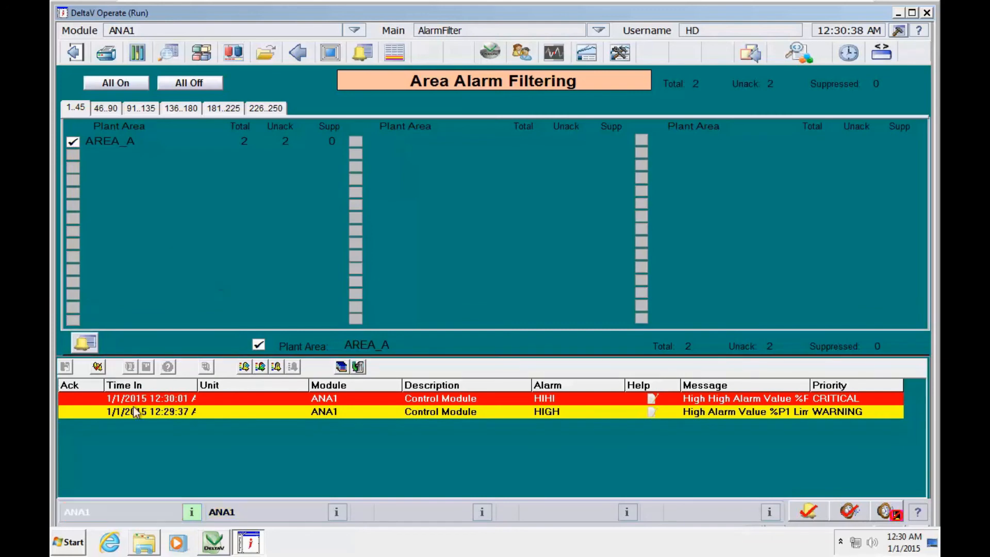
click(72, 141)
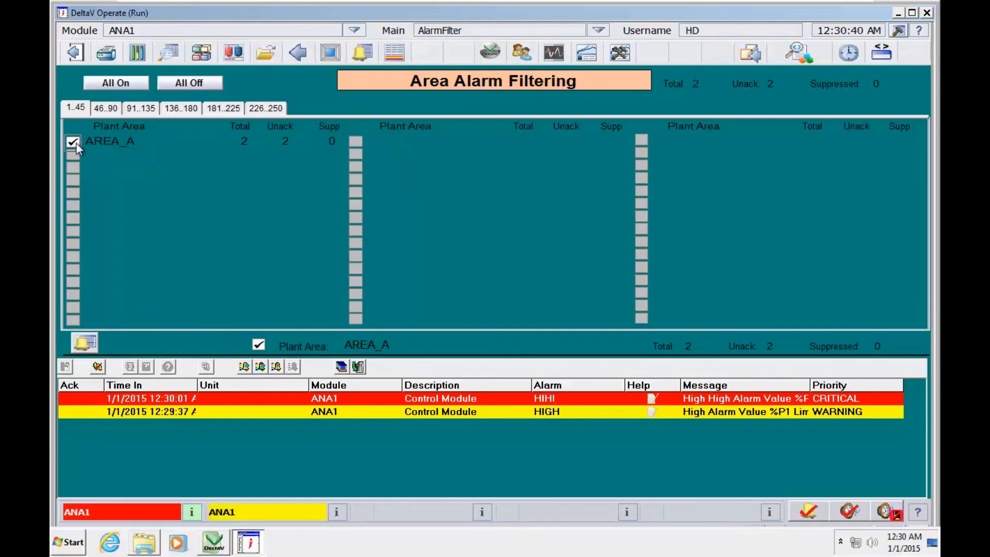
click(73, 141)
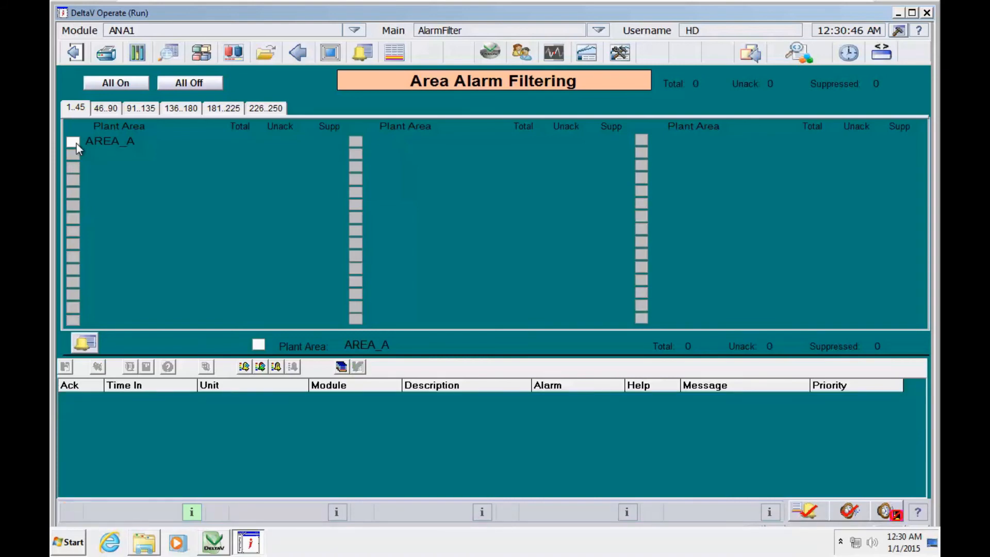
click(72, 141)
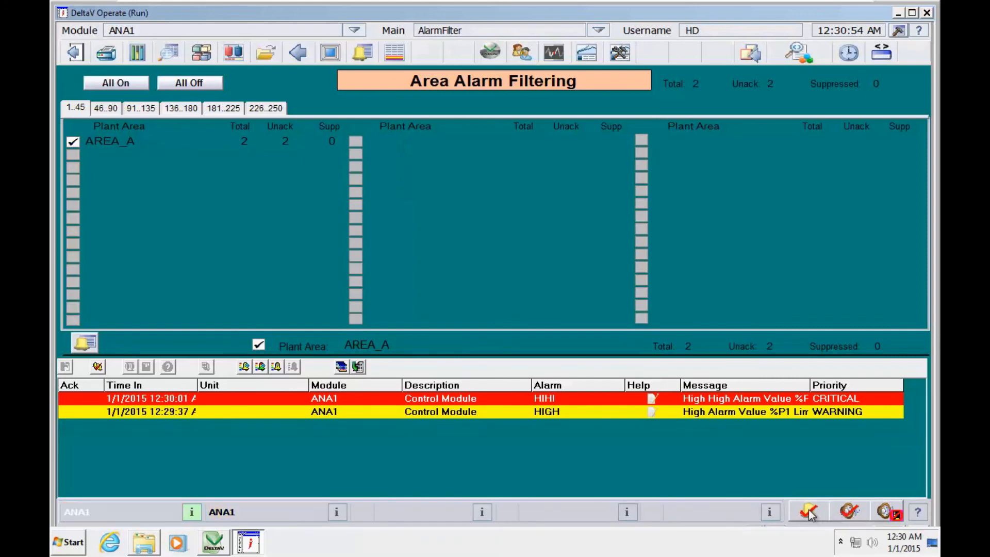
Acknowledge both ANA1 alarms, then toggle the AREA_A filter off and on again
click(810, 512)
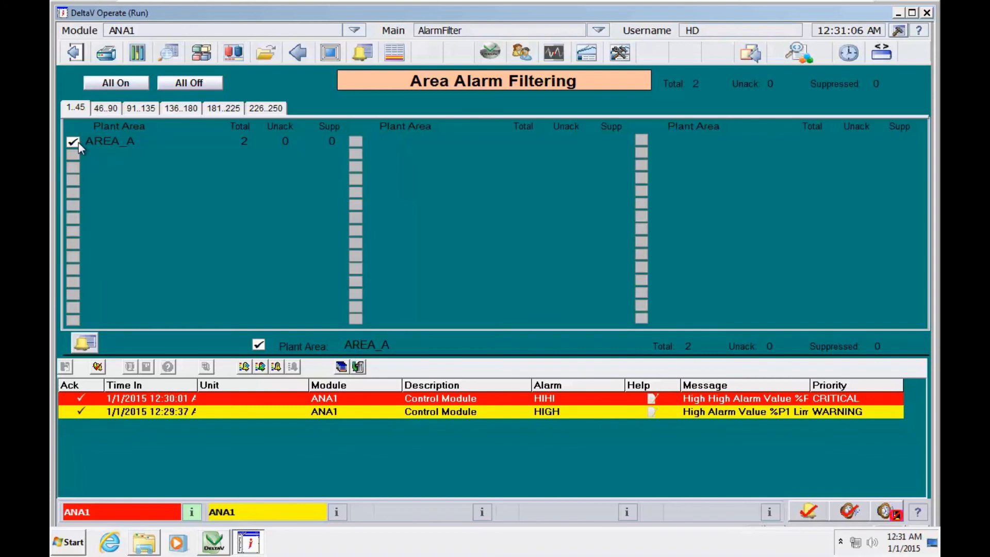
click(73, 141)
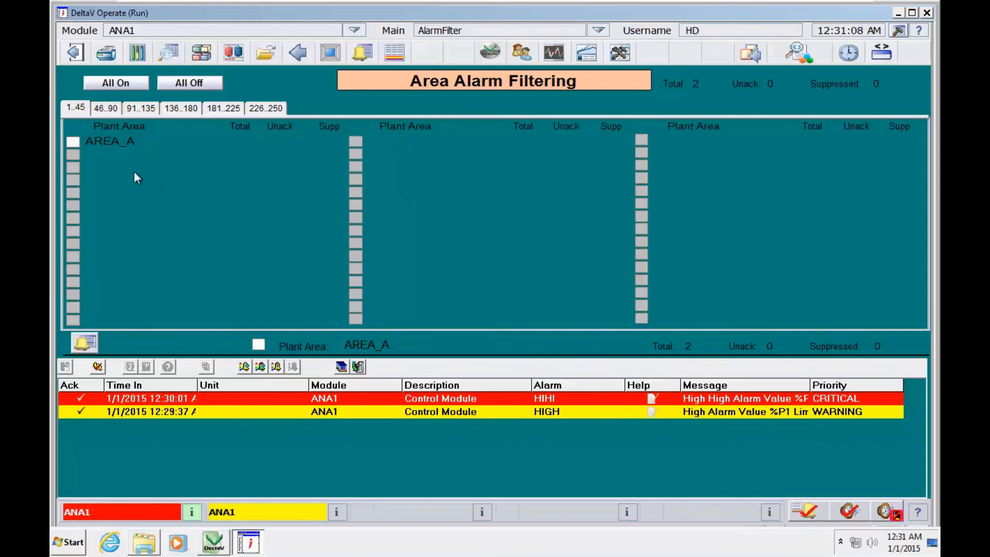
click(72, 140)
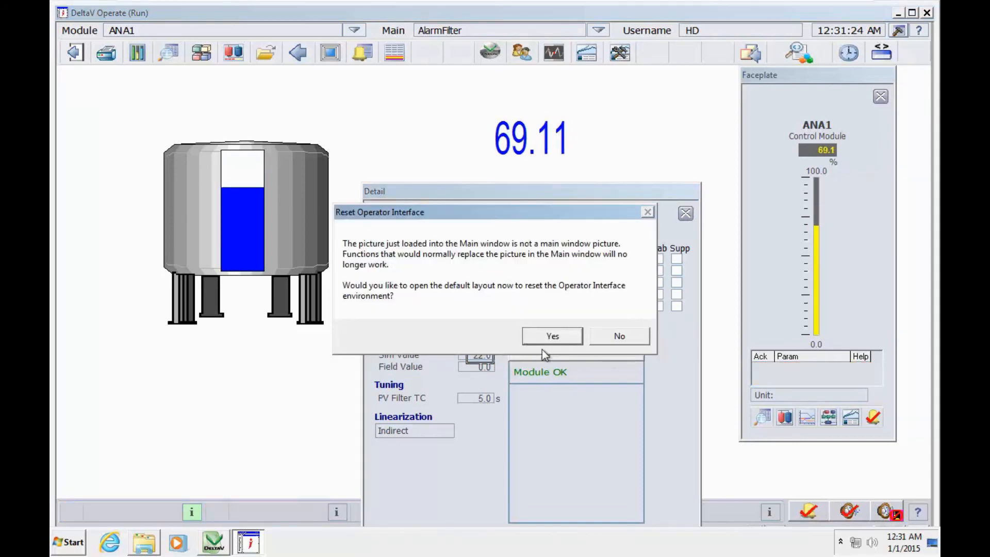
Answer the Reset Operator Interface prompt and close ANA1's Detail window after lowering Sim Value to 22
click(619, 335)
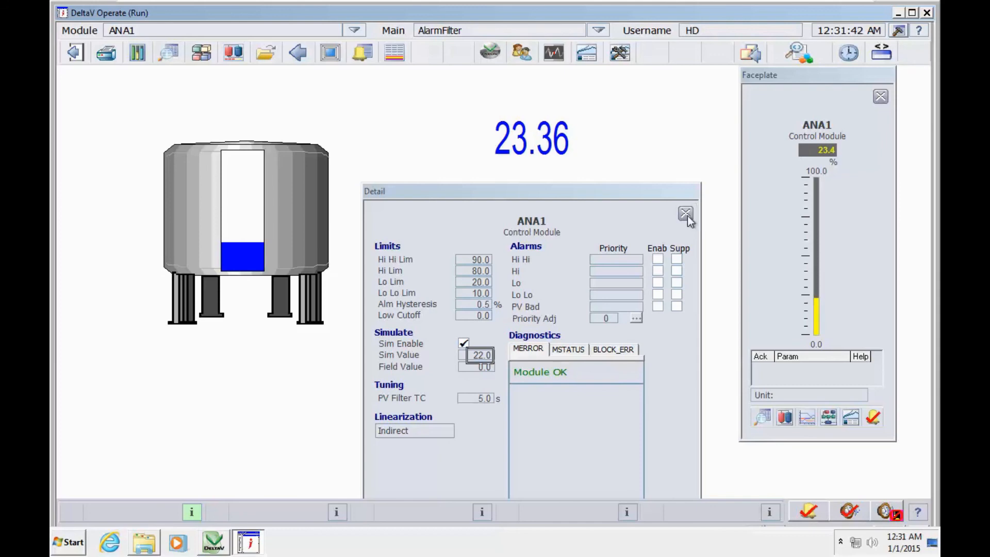
click(686, 213)
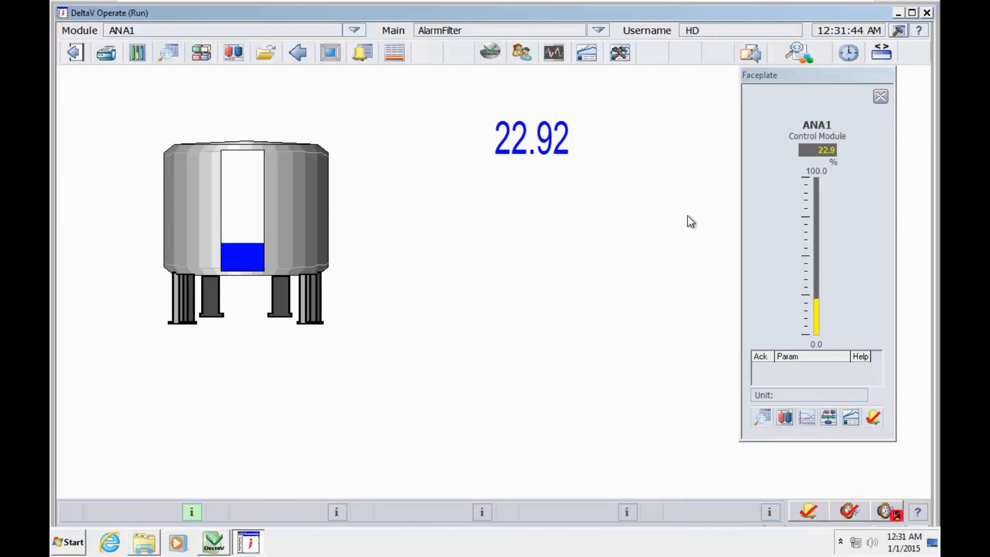